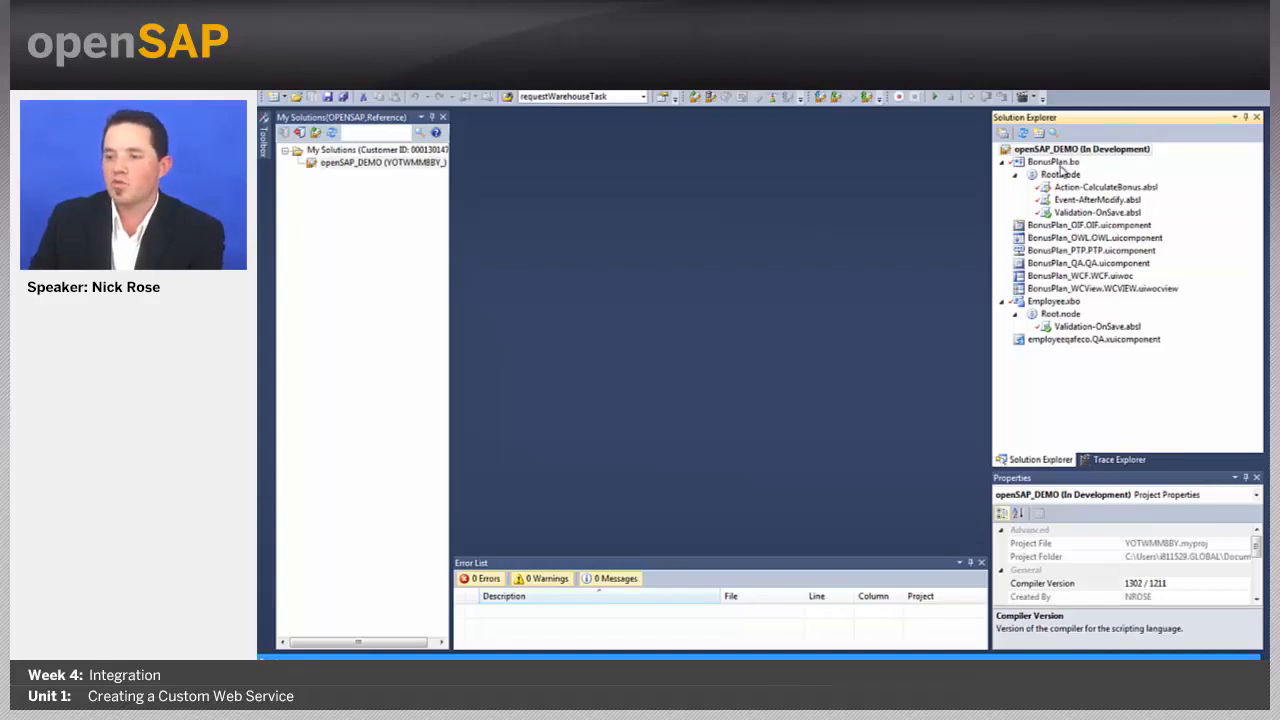
- Create a web service on BonusPlan.bo named ManageBonusPlanIn and proceed to element selection
click(1052, 160)
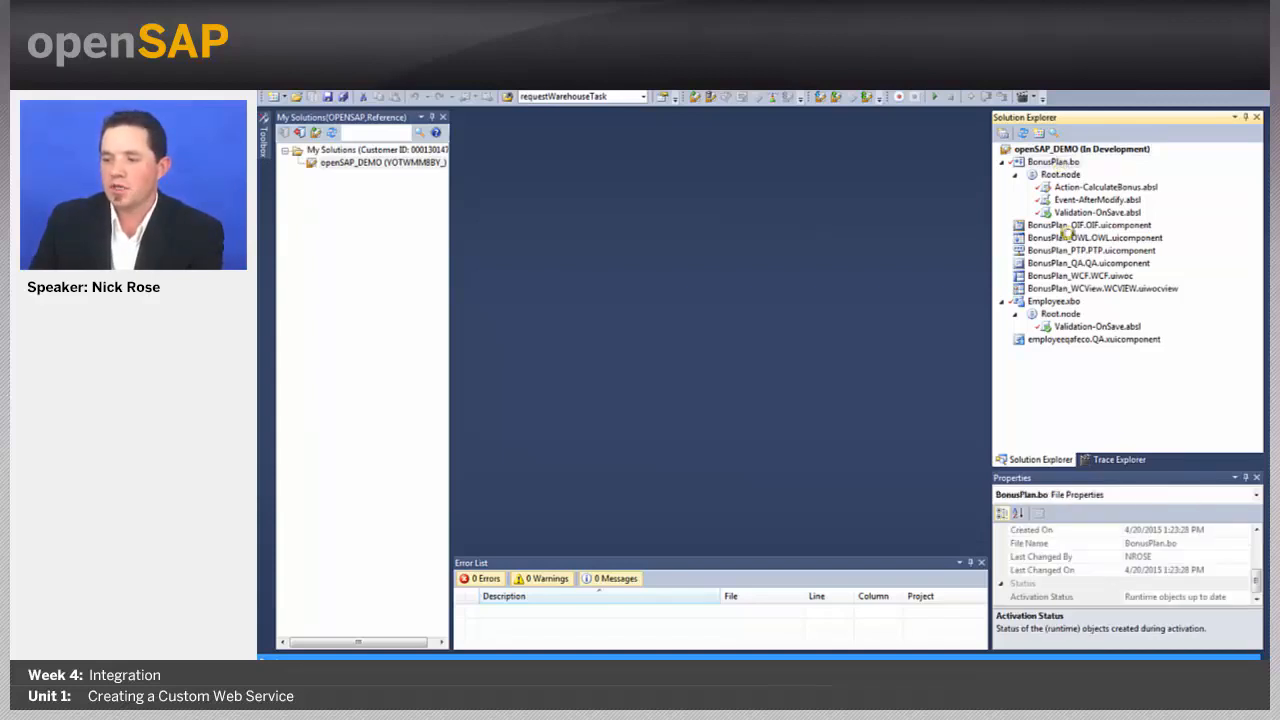
right_click(1052, 160)
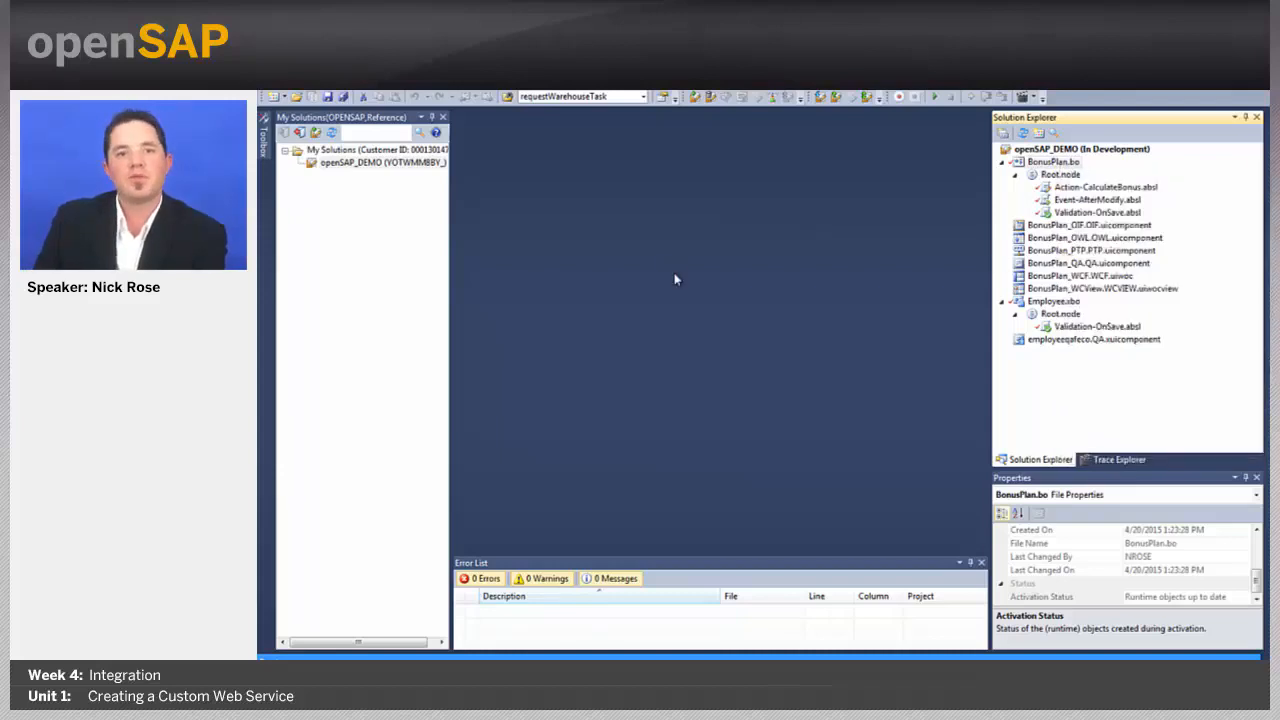
mouse_move(384, 212)
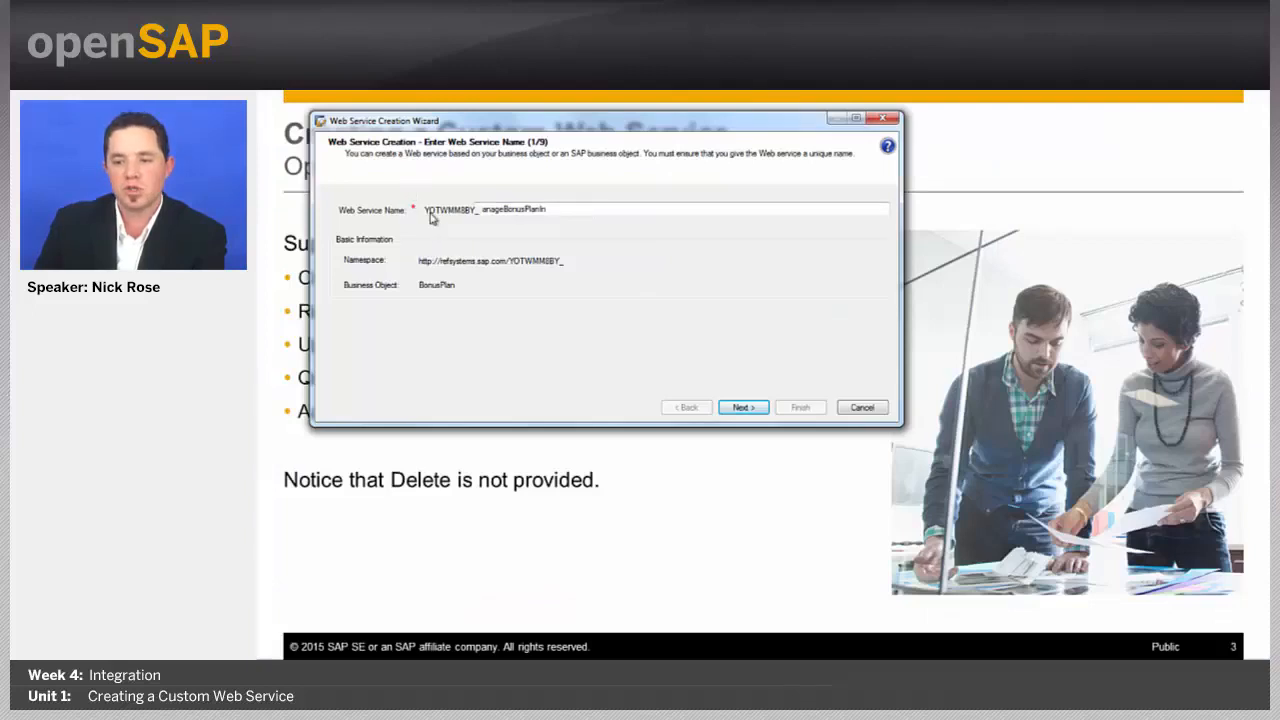
mouse_move(496, 224)
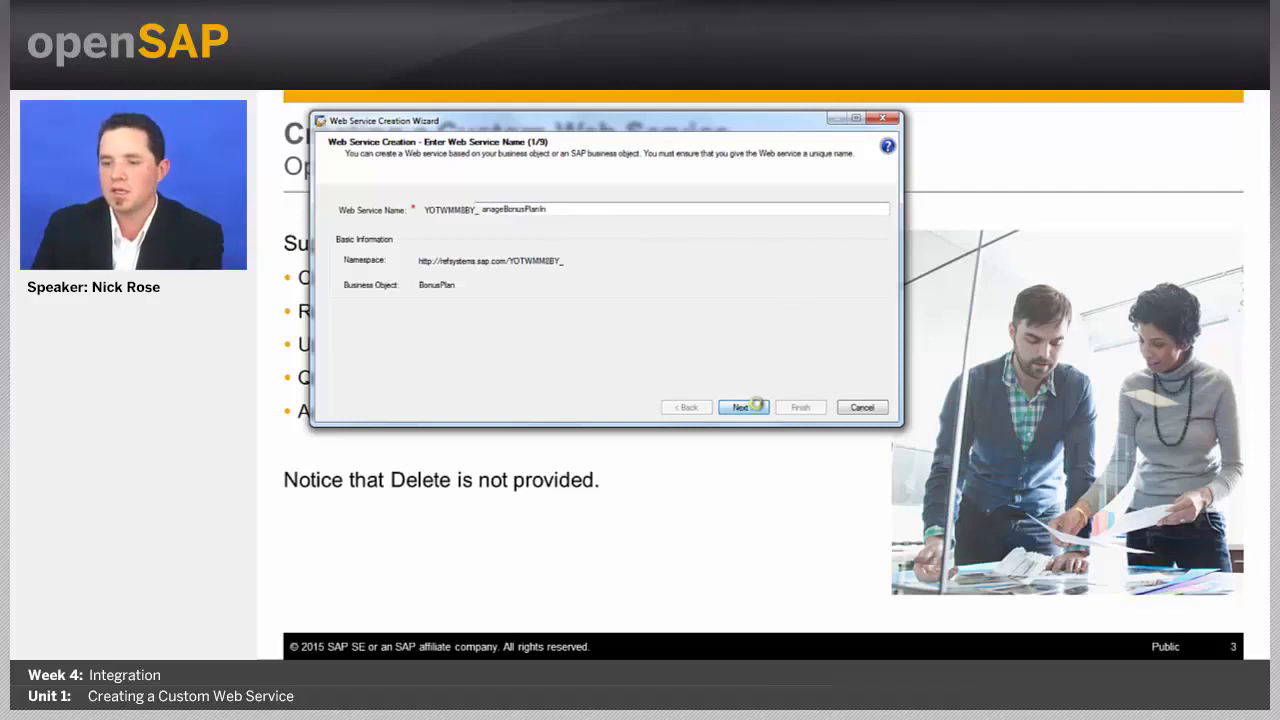
click(738, 408)
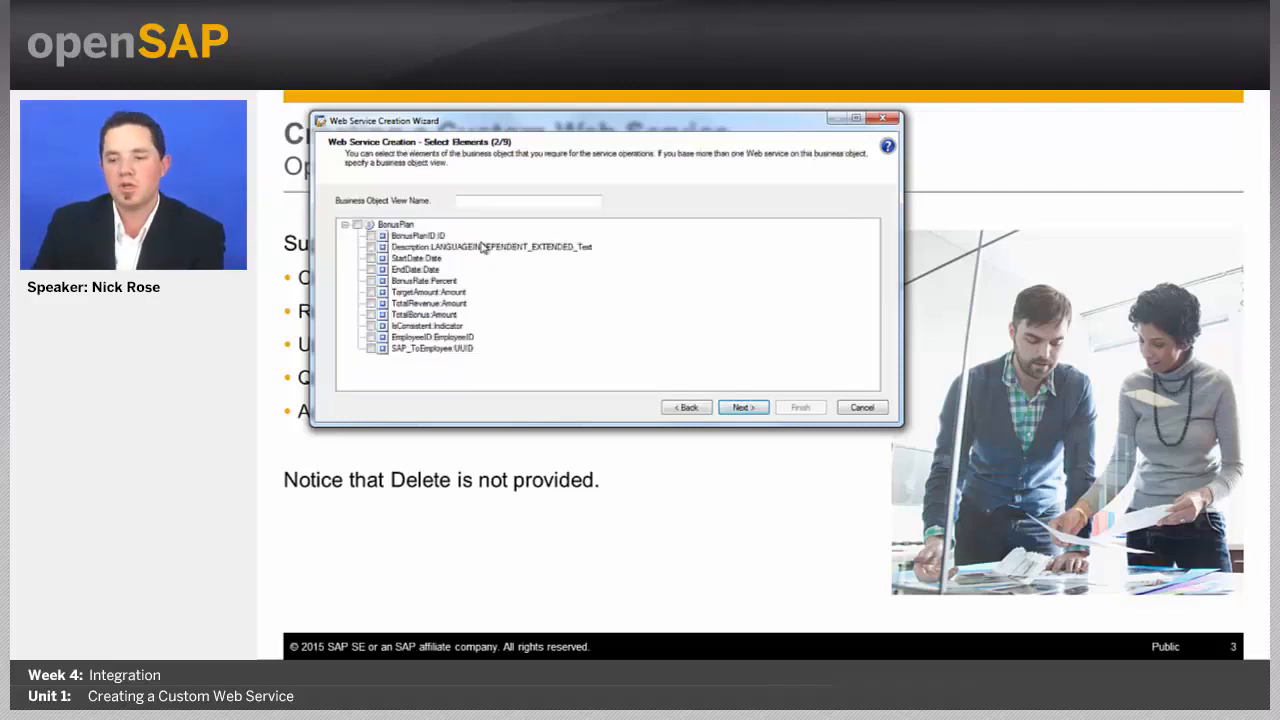
- Select the BonusPlan root so all elements are included, then advance to the Create operation
click(358, 224)
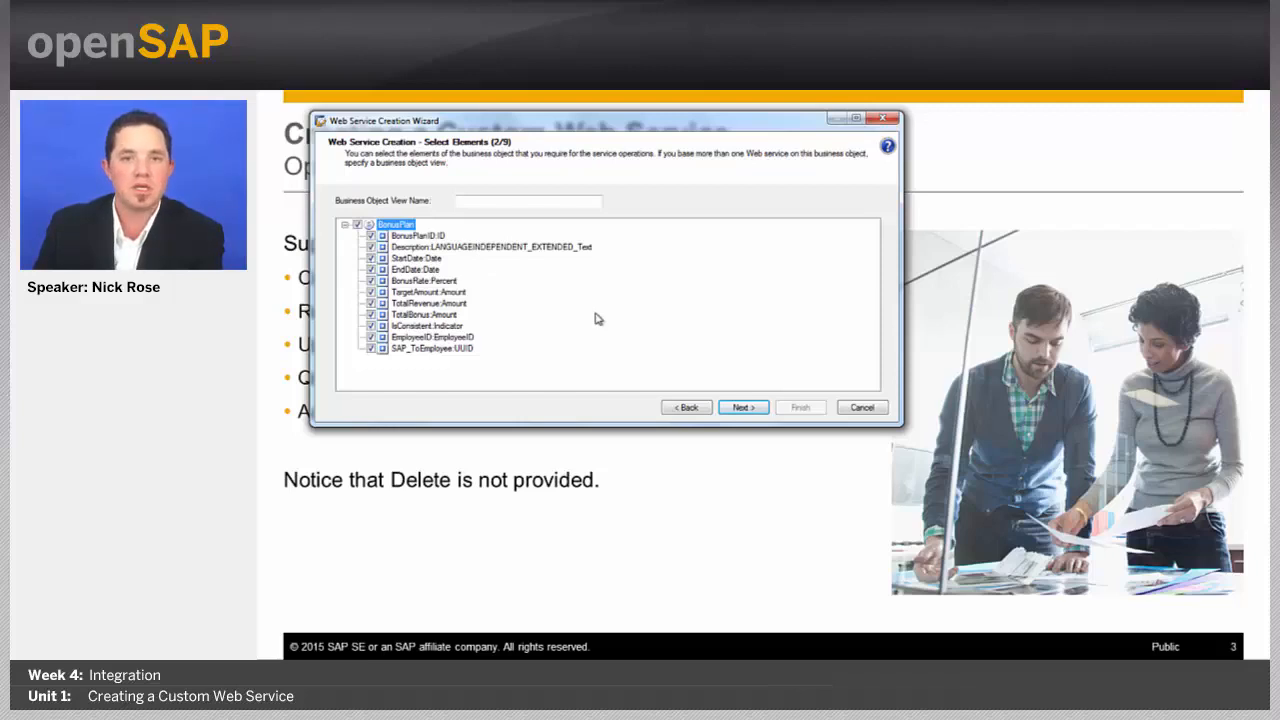
mouse_move(488, 274)
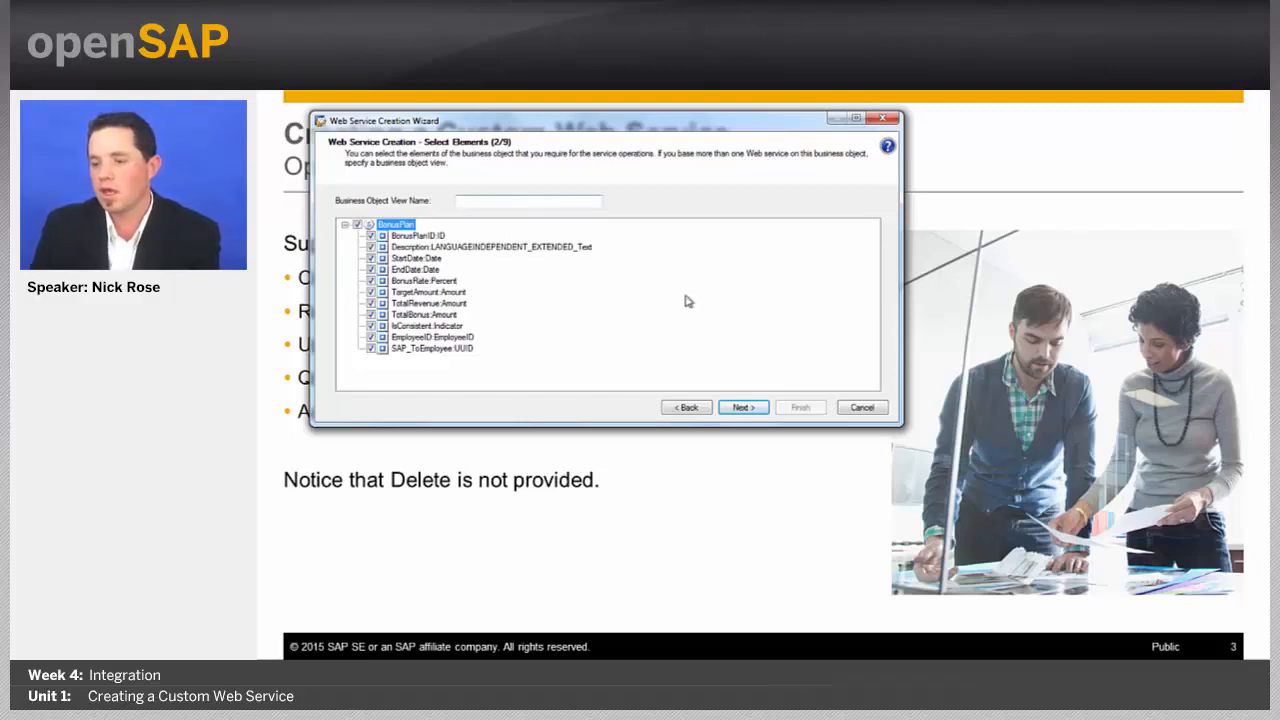
click(742, 408)
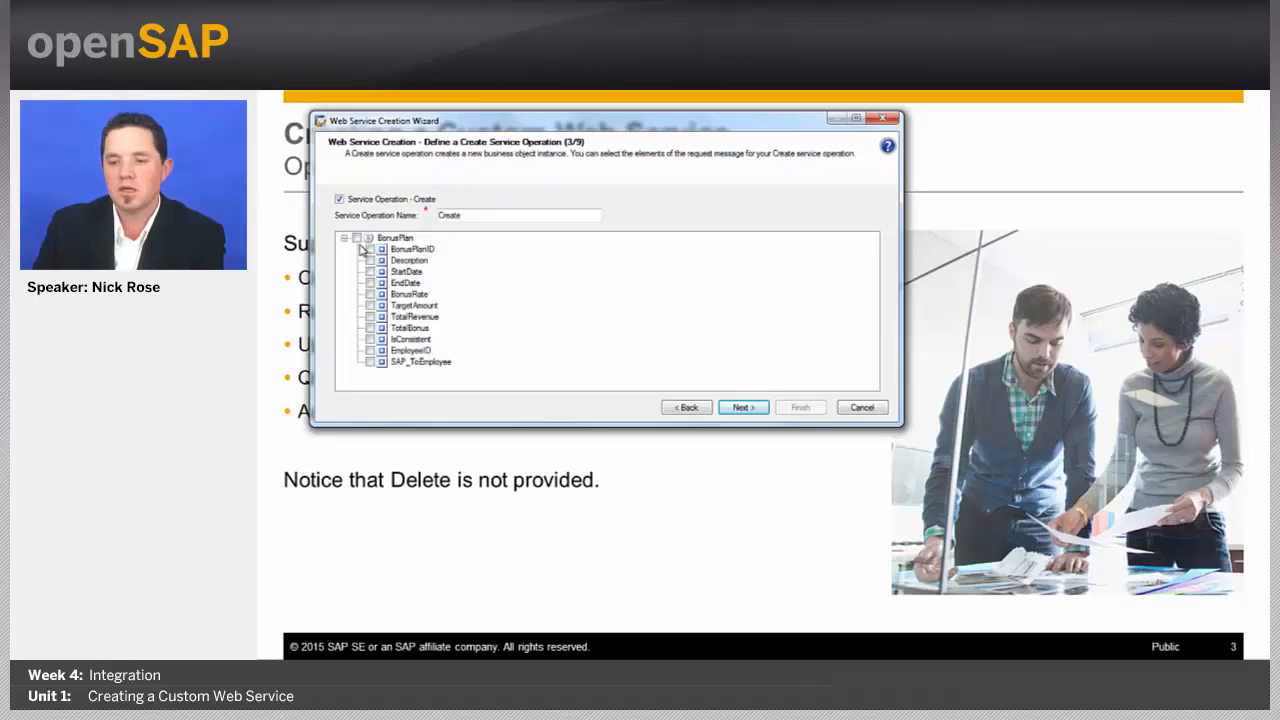
- Include all BonusPlan elements in the Create request and advance to the Read operation
click(366, 236)
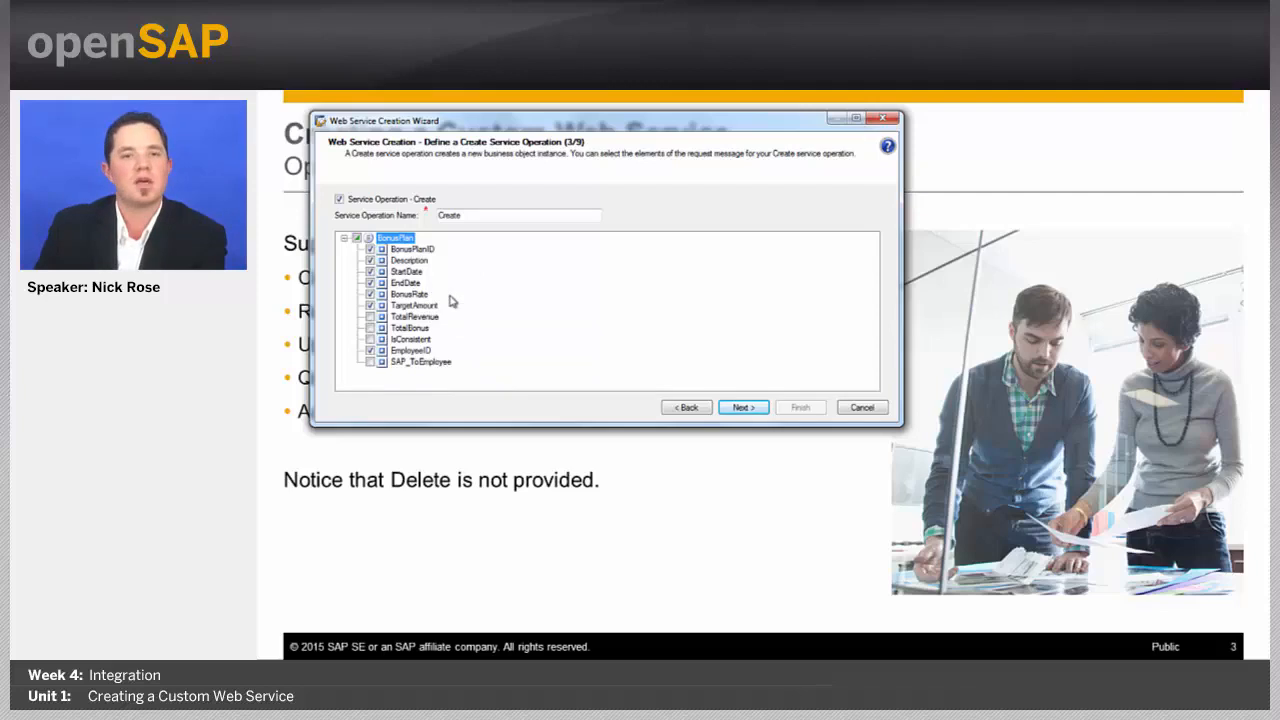
mouse_move(510, 284)
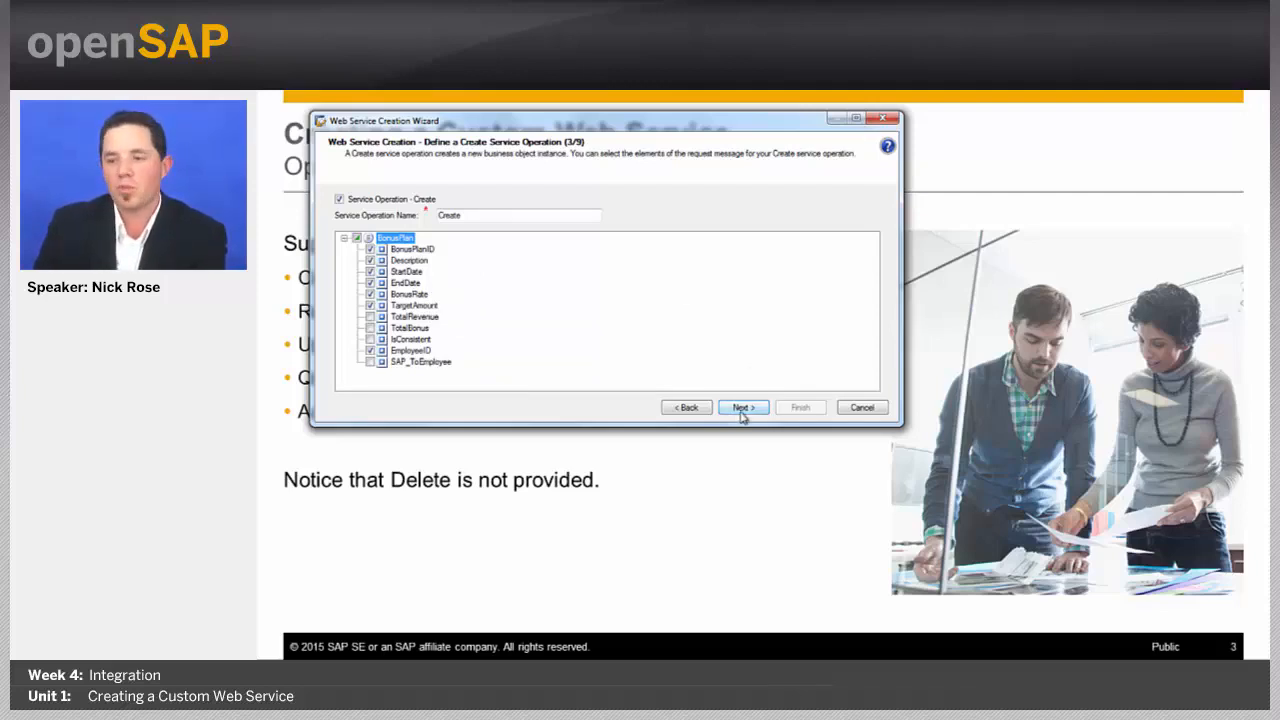
click(742, 408)
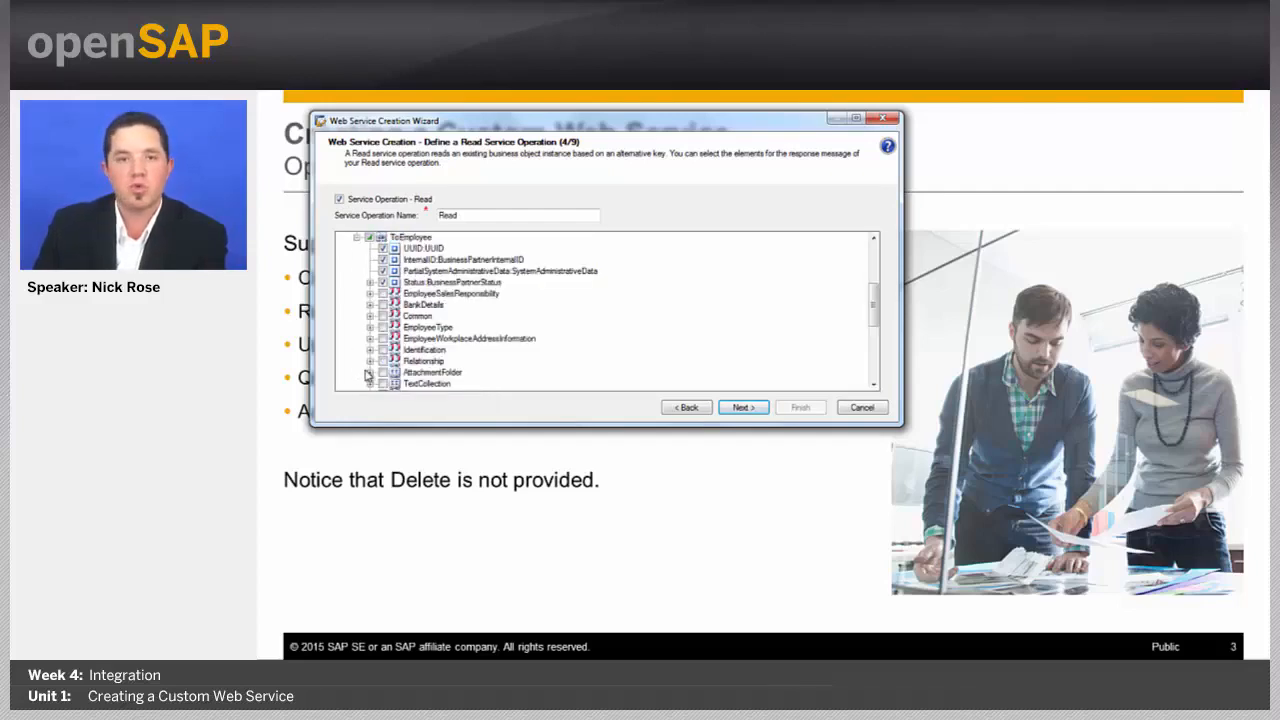
- Keep the Read operation with Common elements expanded and skip the Update operation
click(372, 316)
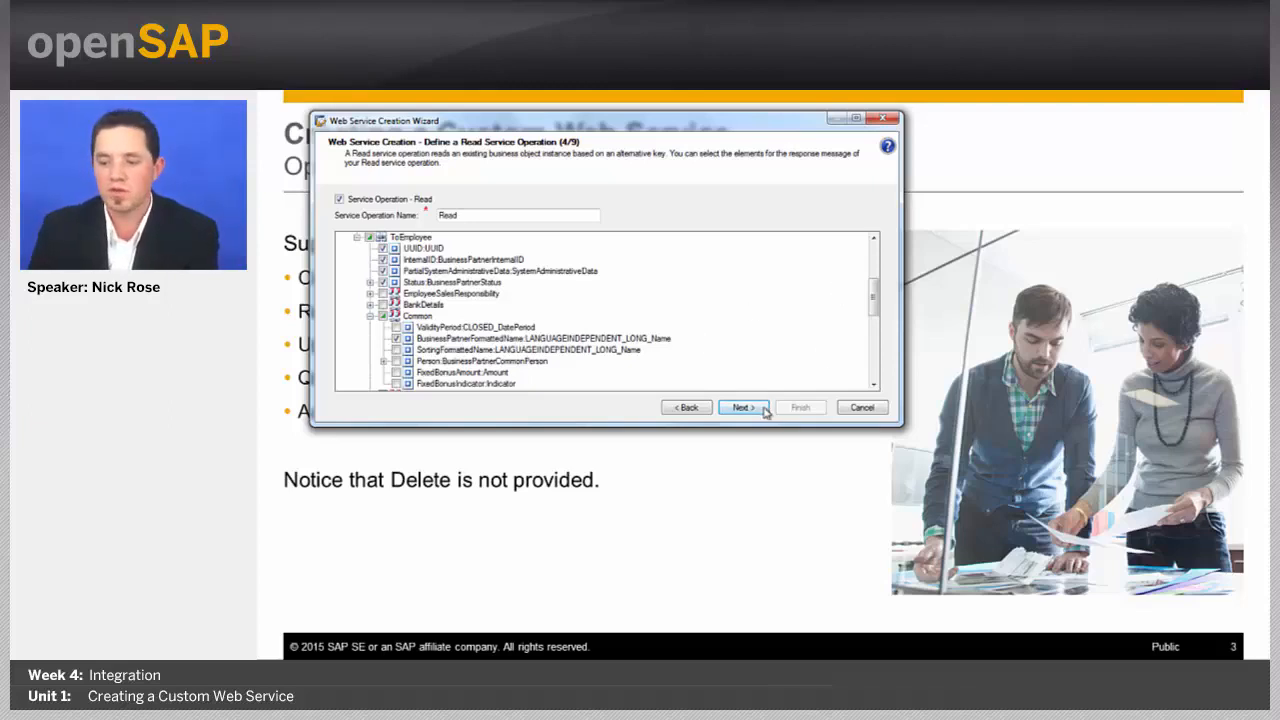
click(742, 408)
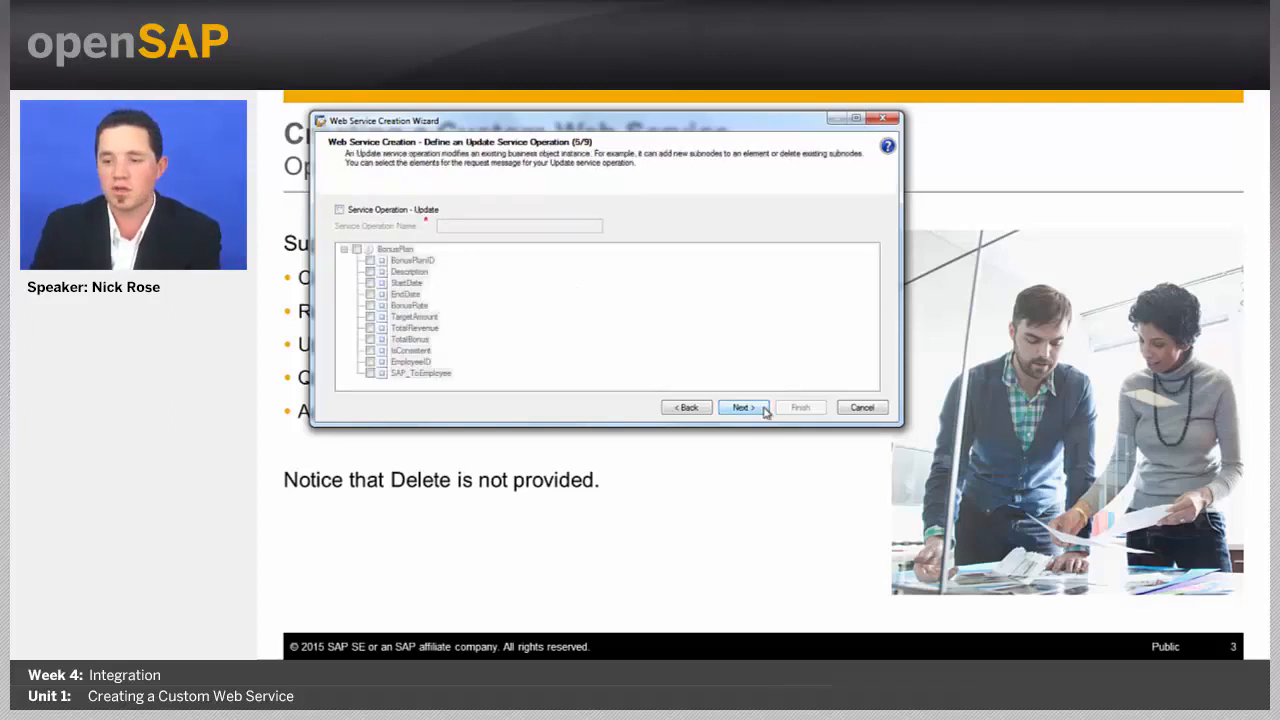
mouse_move(724, 436)
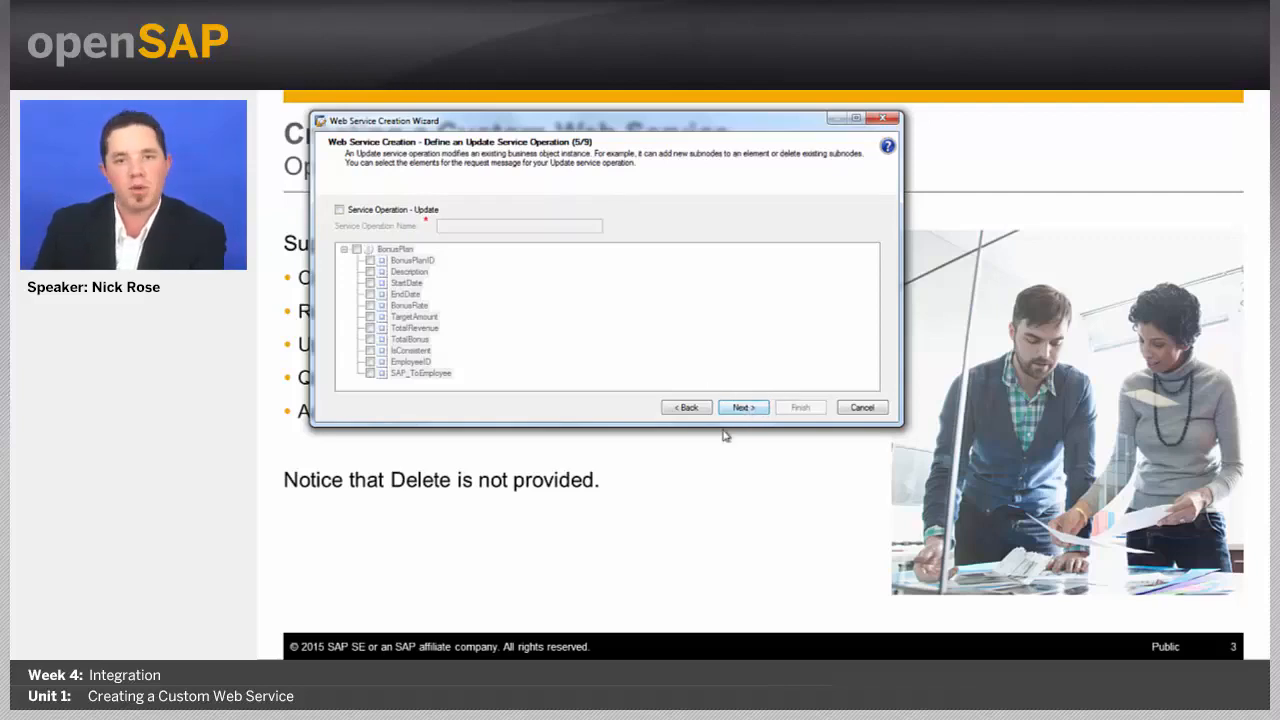
click(742, 408)
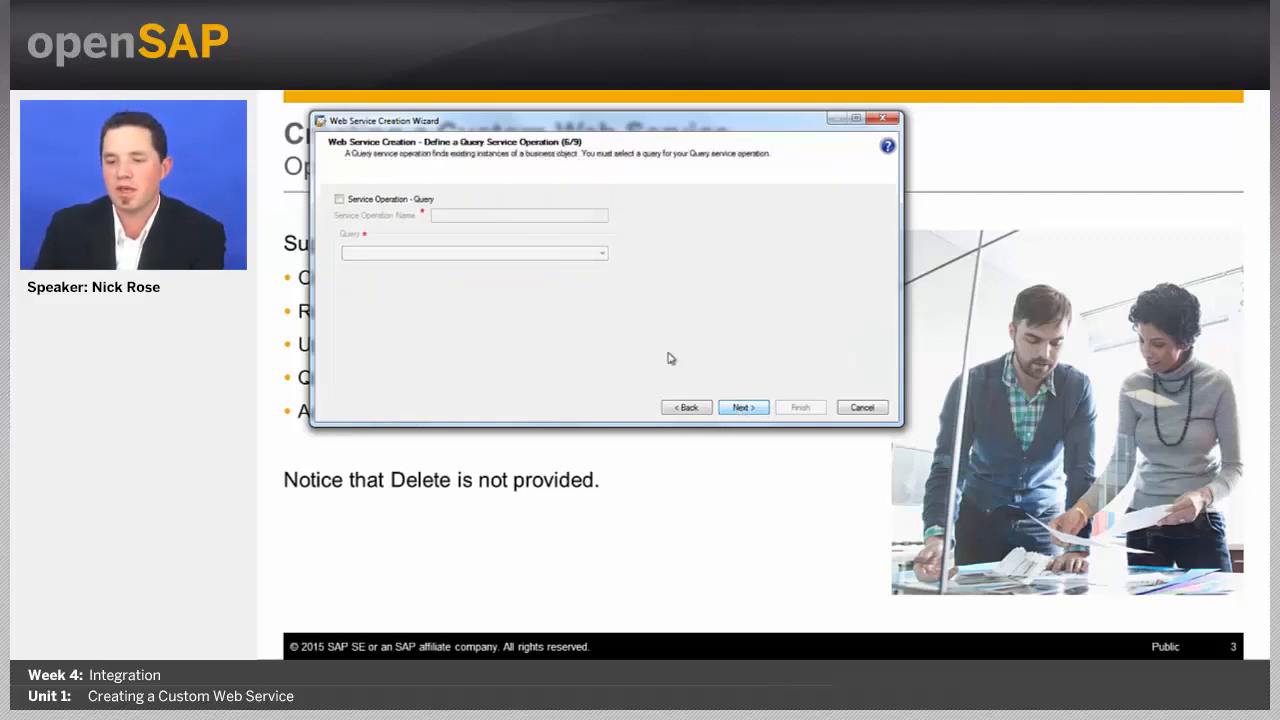
- Enable a Query operation using Root.QueryByElements and skip the Action operation
click(340, 198)
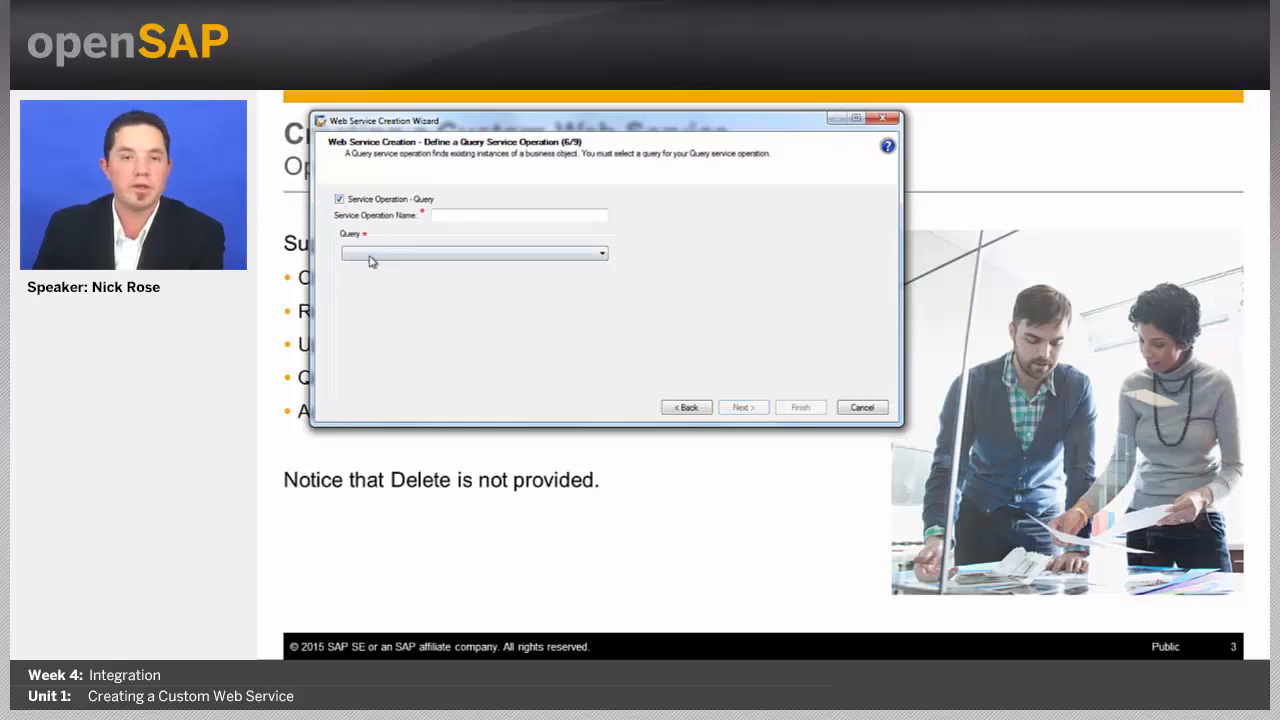
click(472, 252)
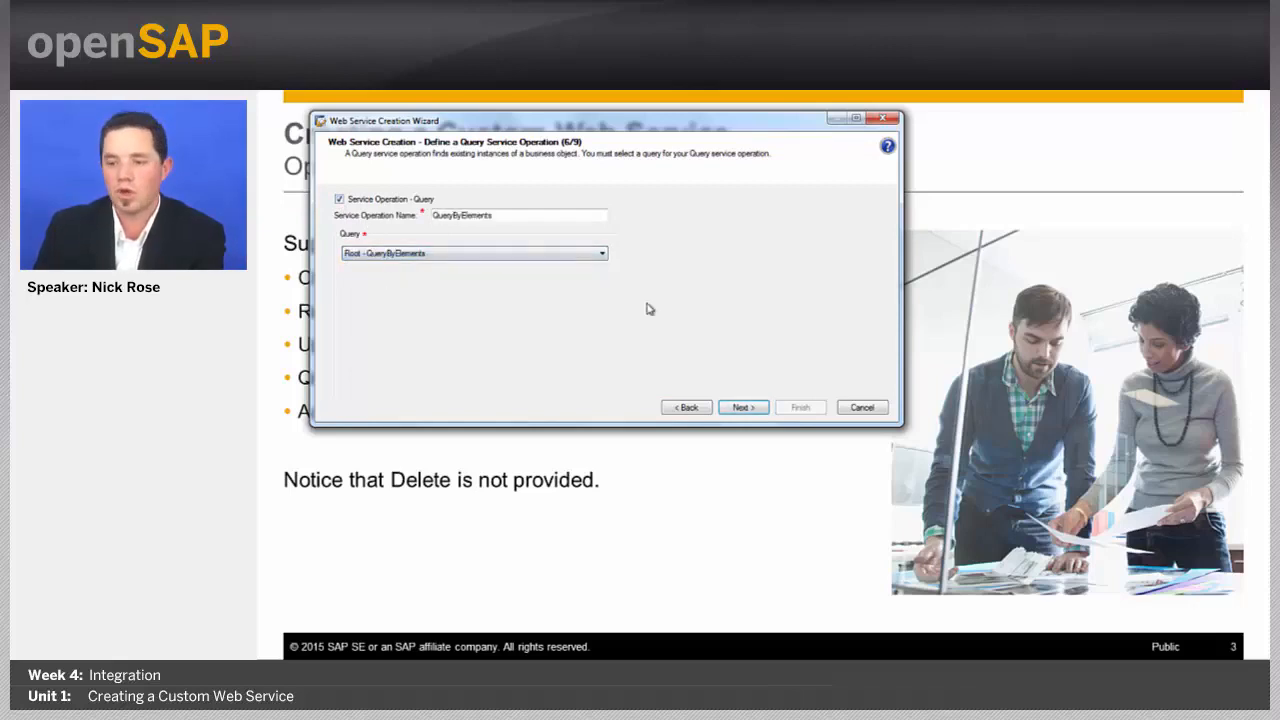
click(742, 408)
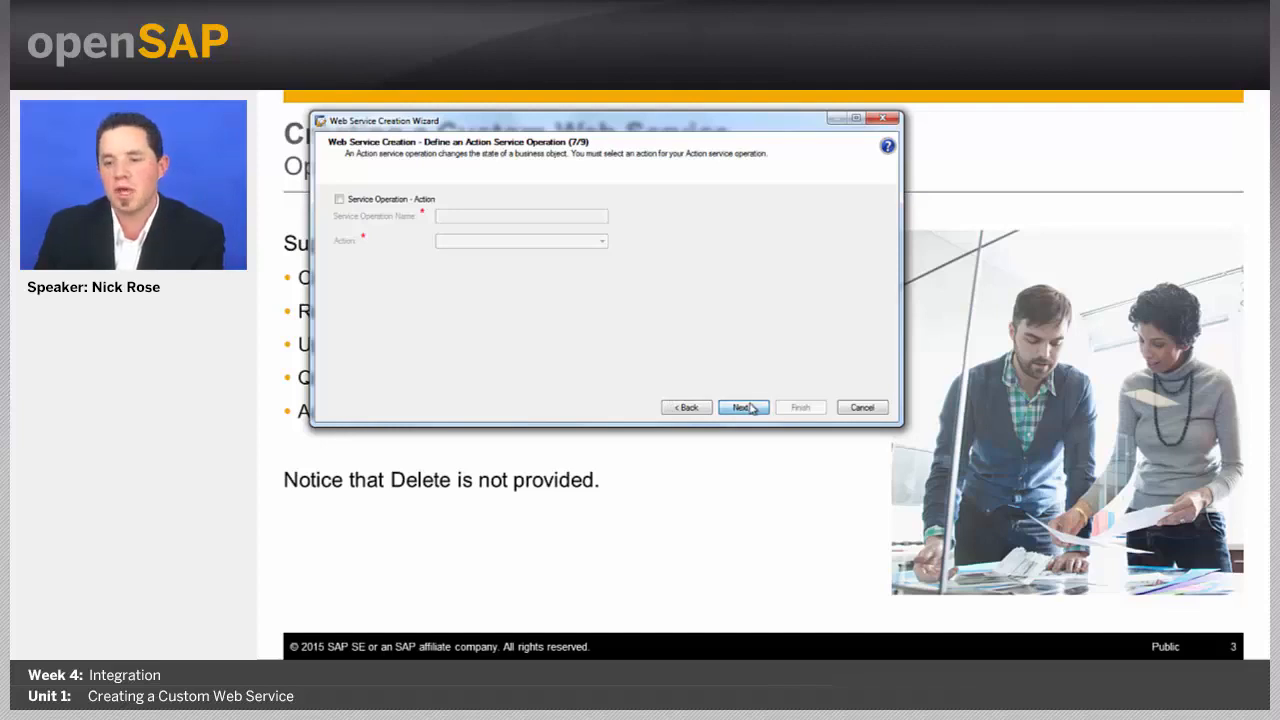
click(742, 408)
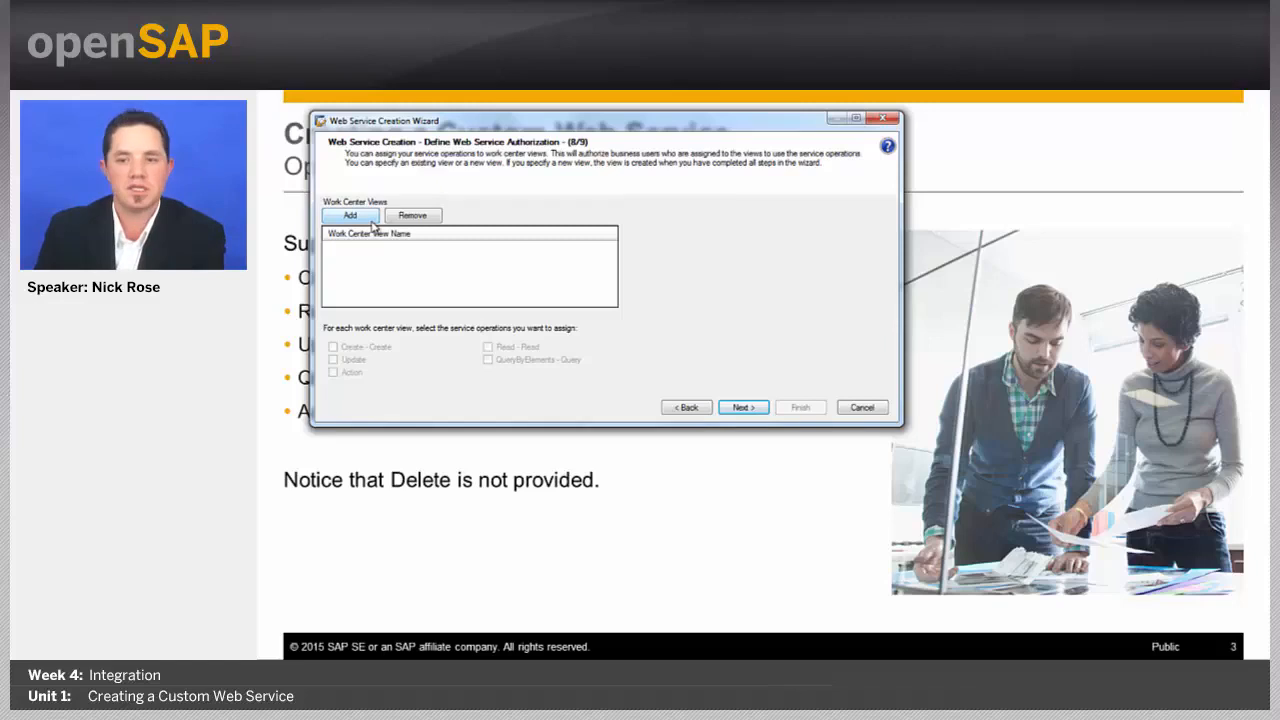
- Add a new work center view named WS_AUTH for authorization
click(348, 216)
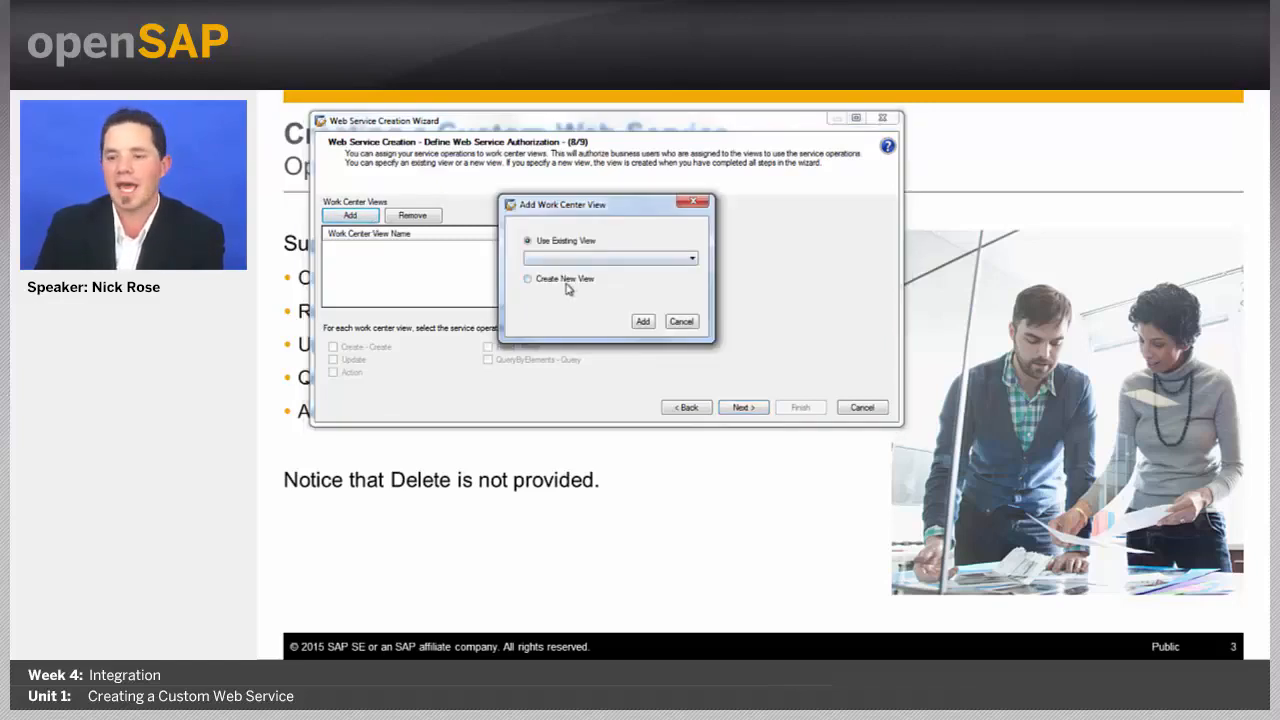
click(528, 278)
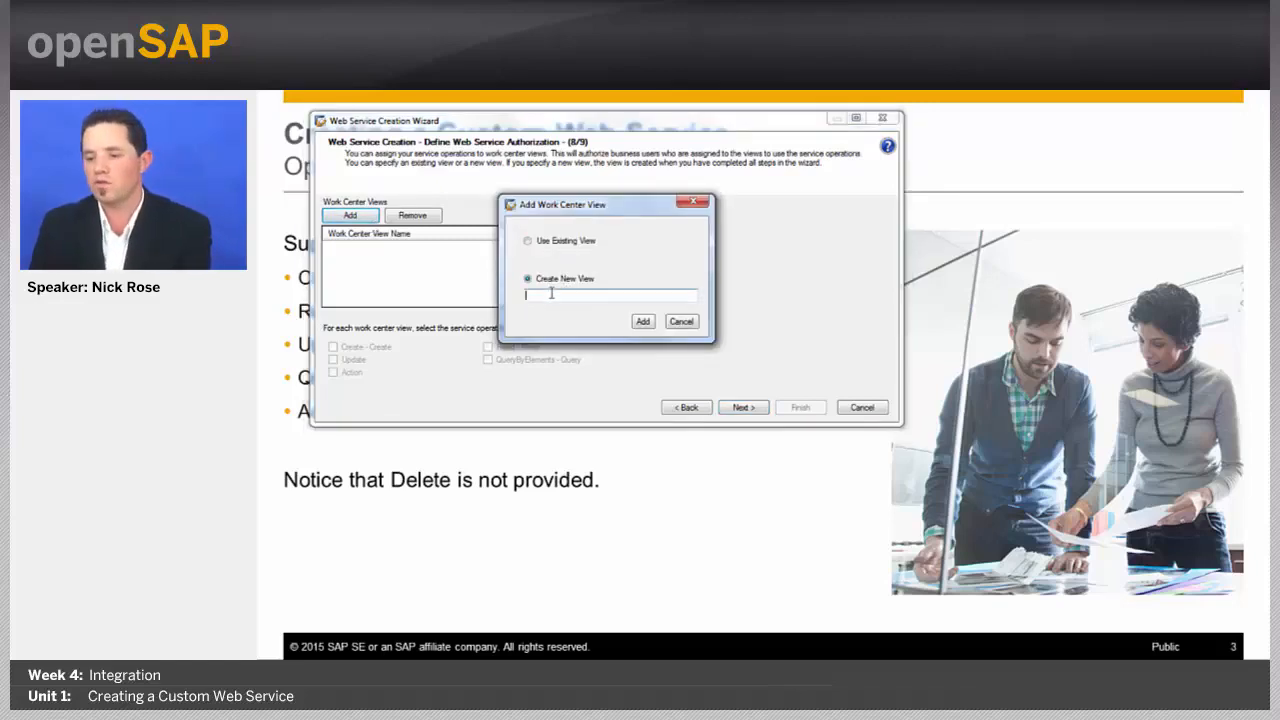
text(WS_AUTH)
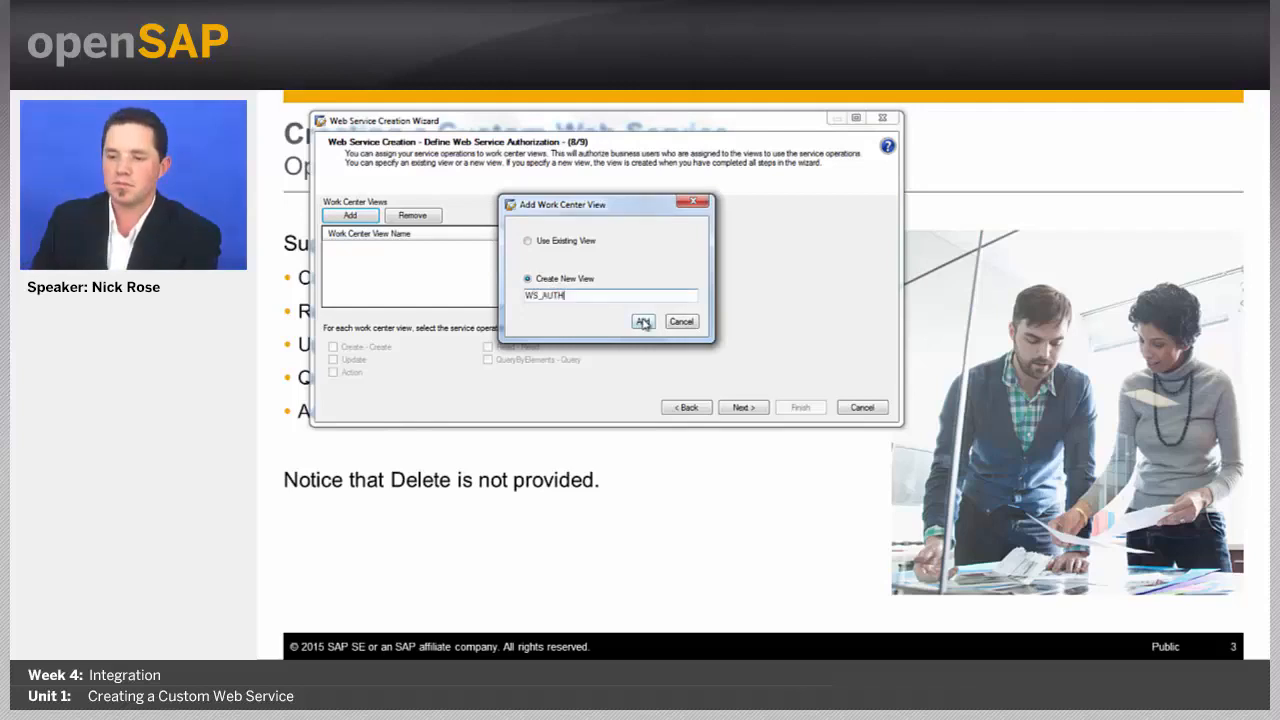
click(644, 320)
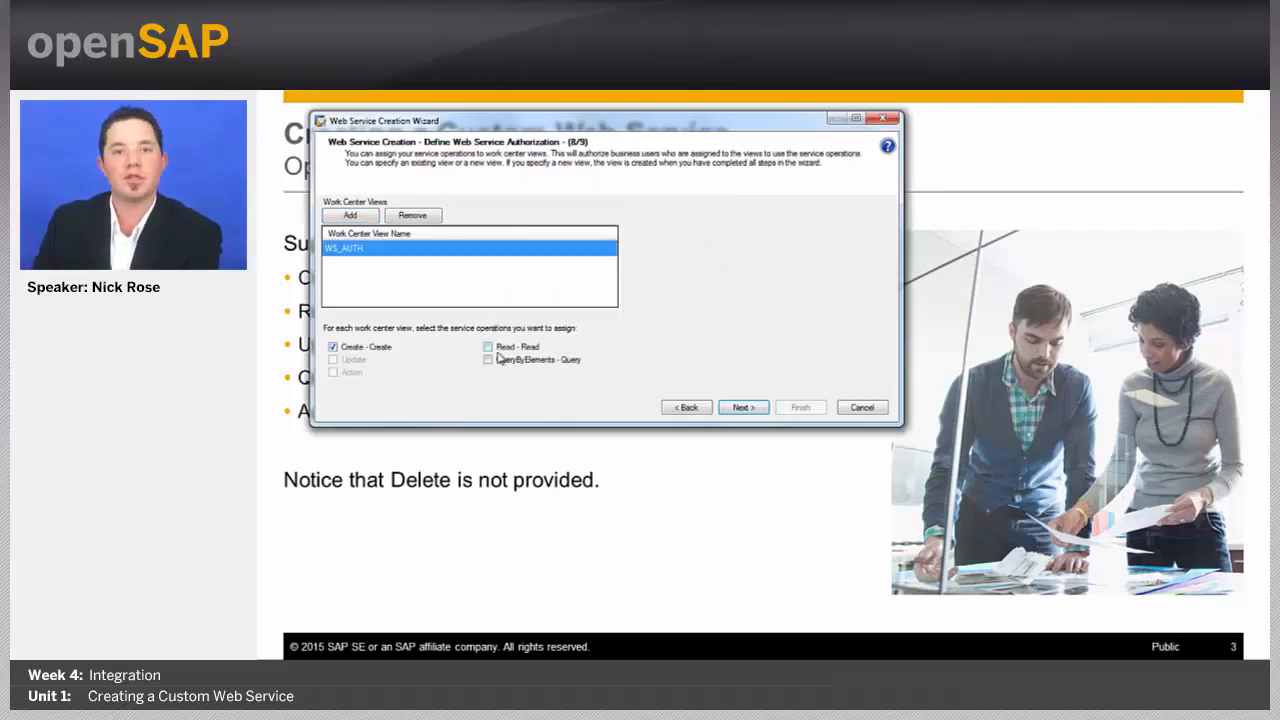
- Authorize Create, Read and QueryByElements on WS_AUTH and advance to the review
click(488, 348)
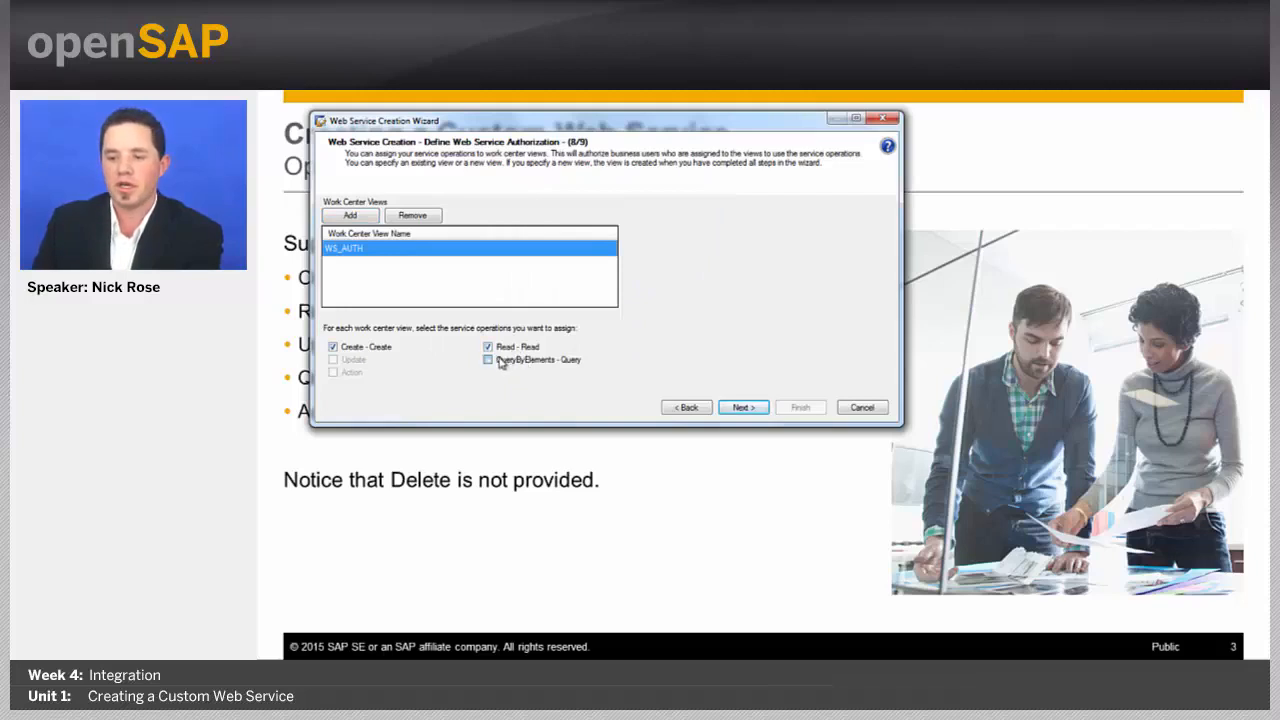
click(488, 360)
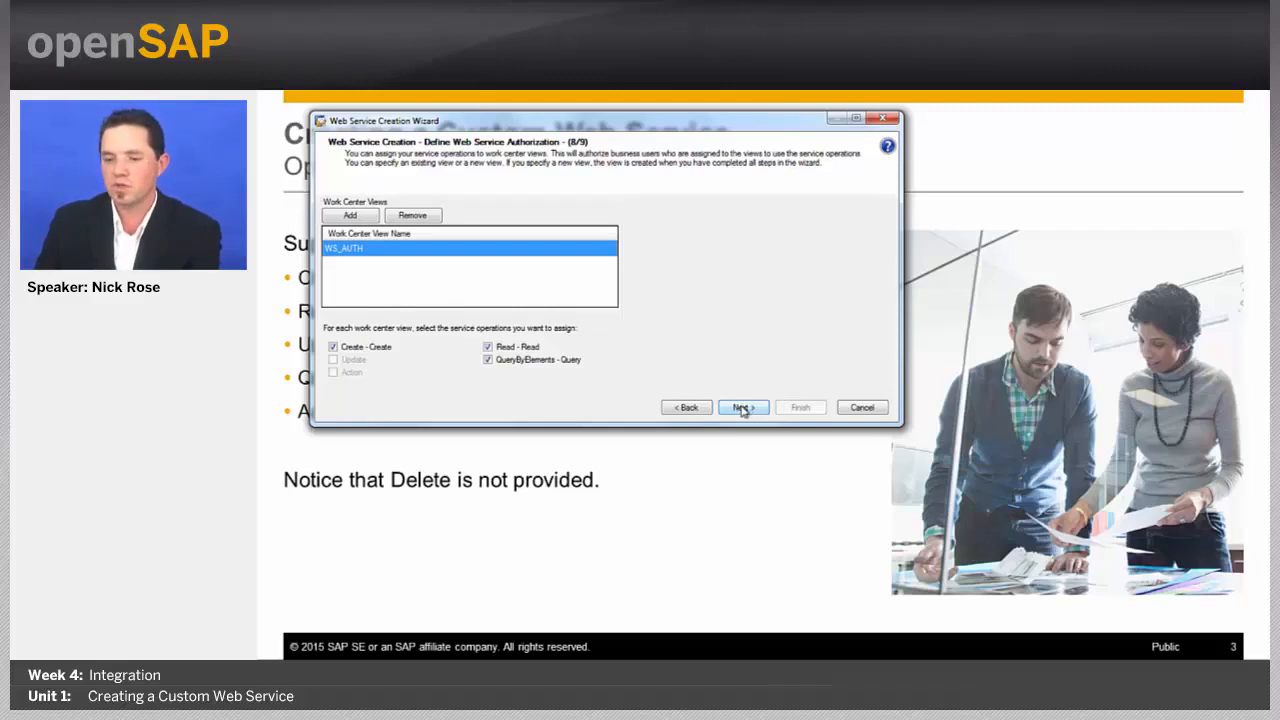
click(740, 408)
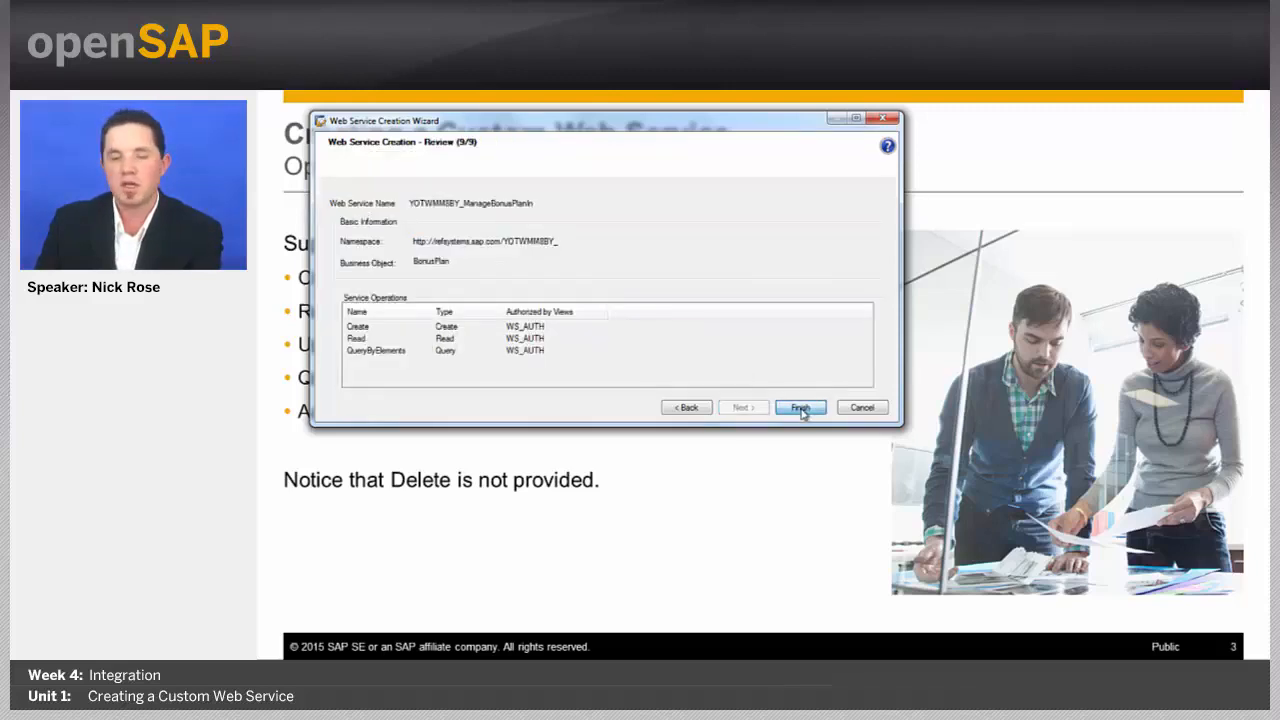
- Finish the wizard to generate ManageBonusPlanIn.webservice and select it in Solution Explorer
click(800, 408)
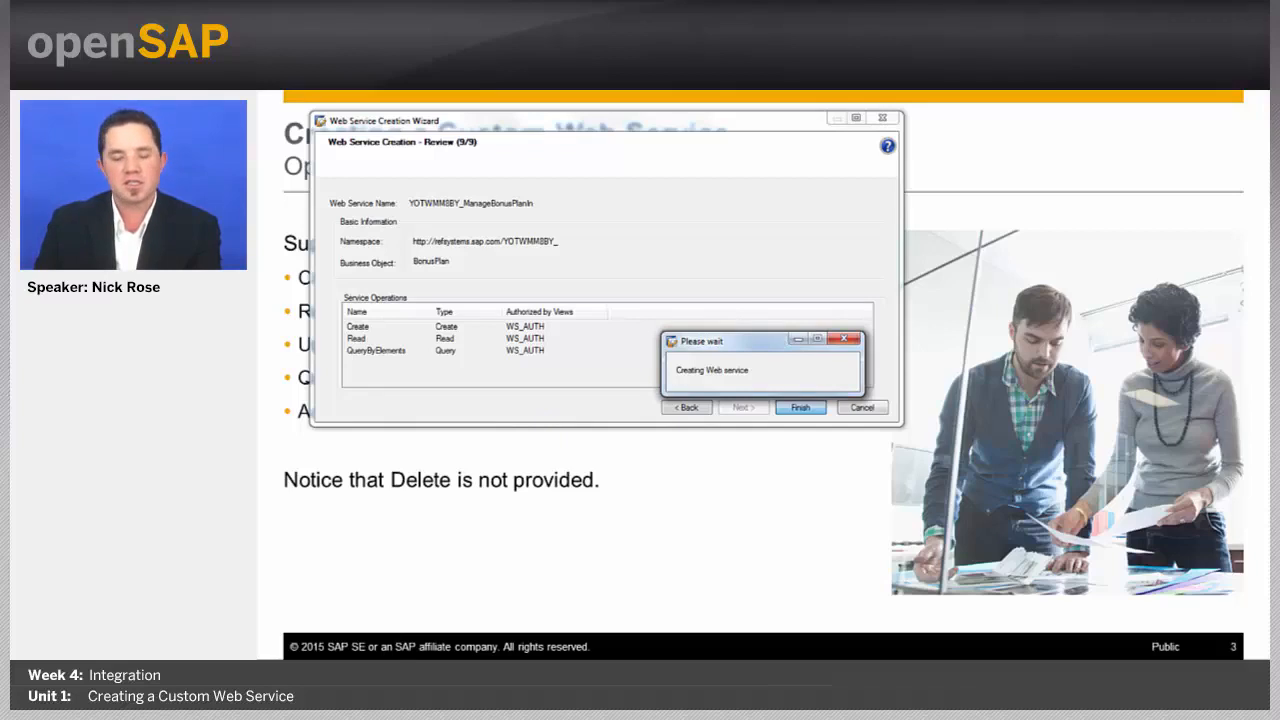
click(800, 408)
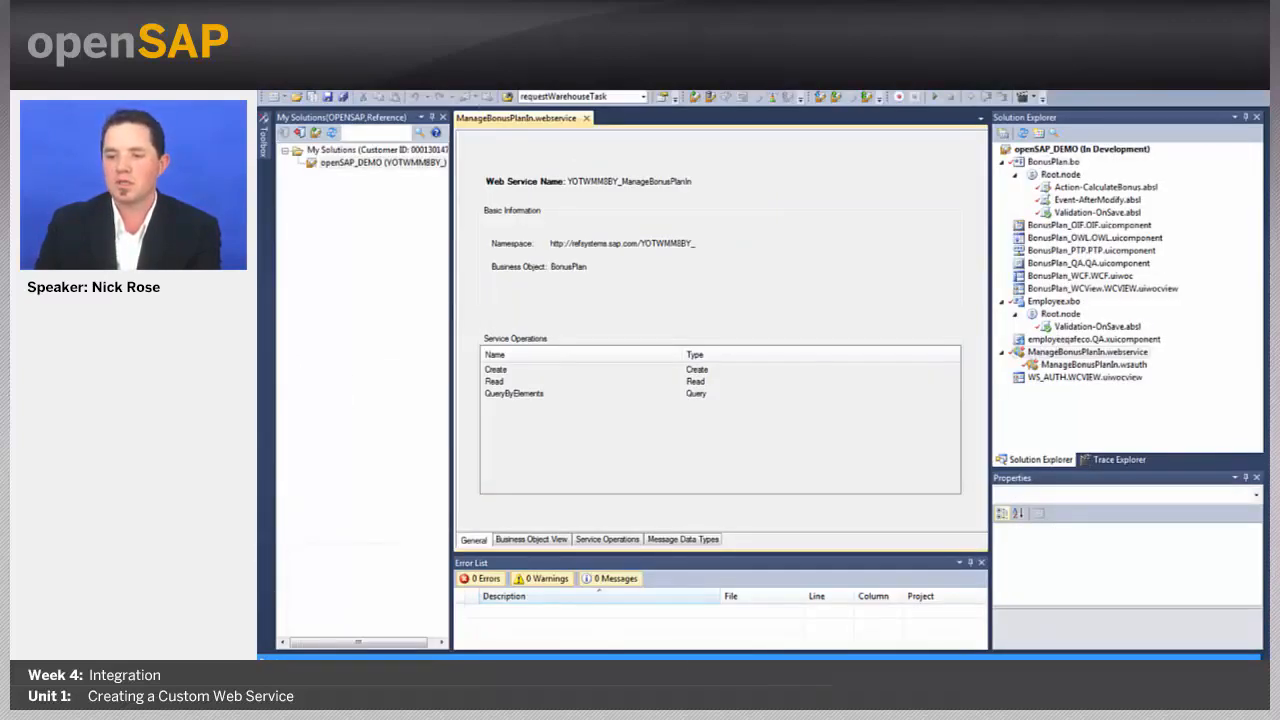
click(1084, 352)
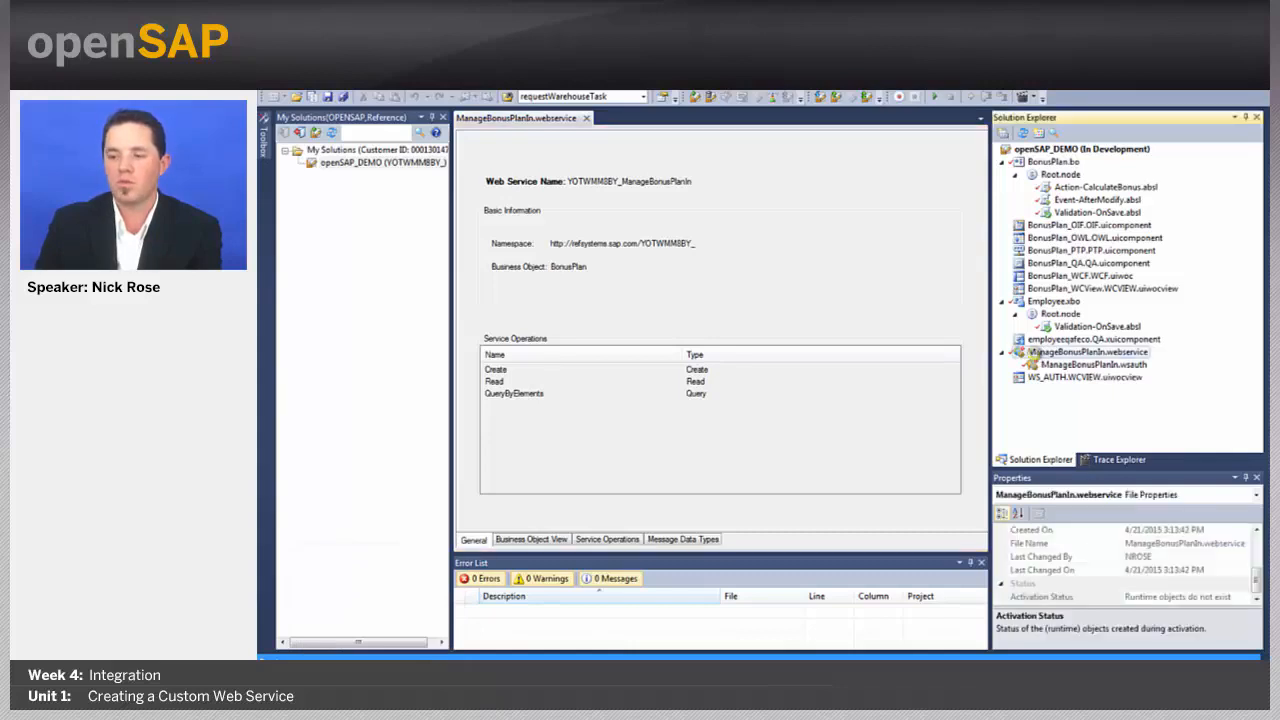
right_click(1088, 352)
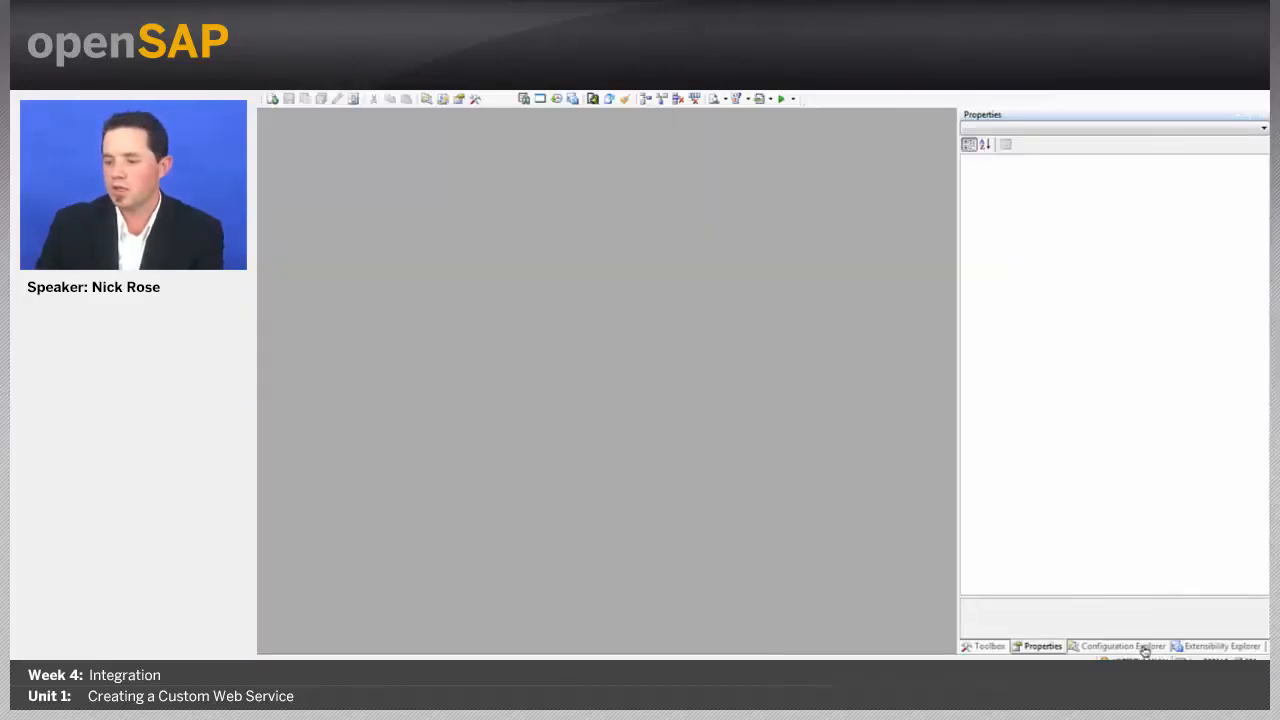
- Expand MAIN > SRC in Configuration Explorer and open BonusPlan_WCF in the UI Designer
click(1118, 646)
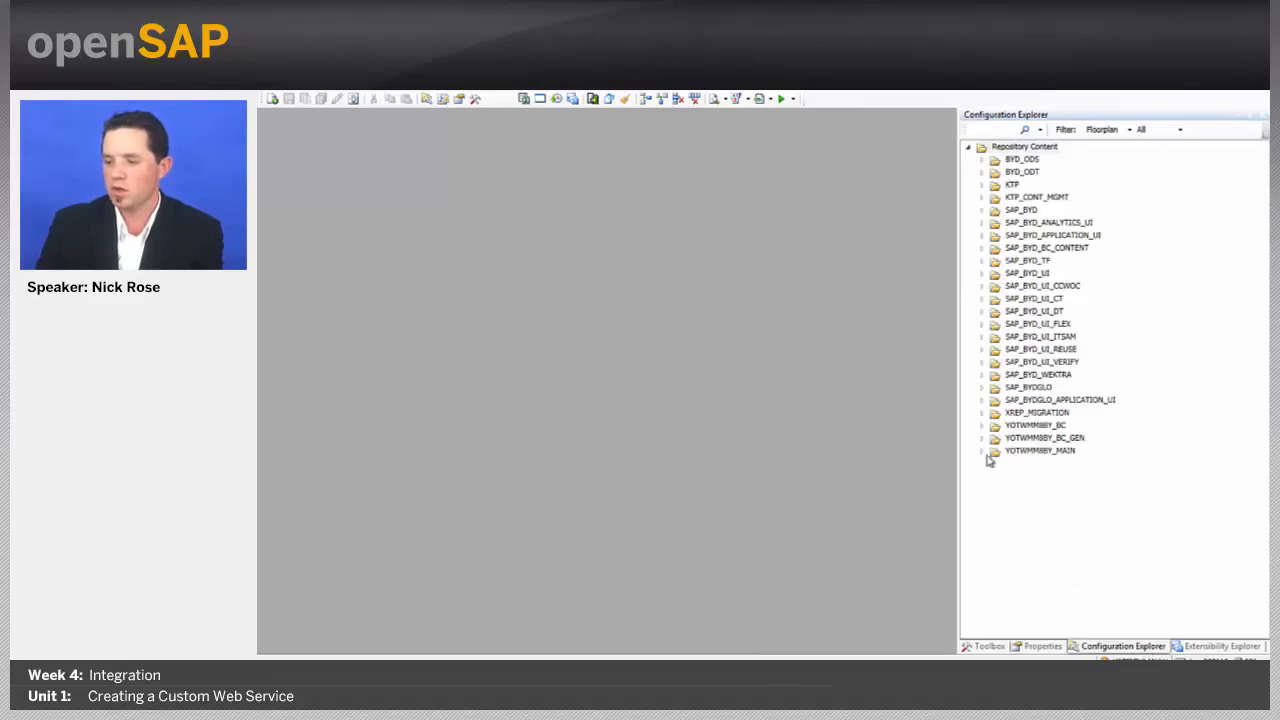
click(984, 452)
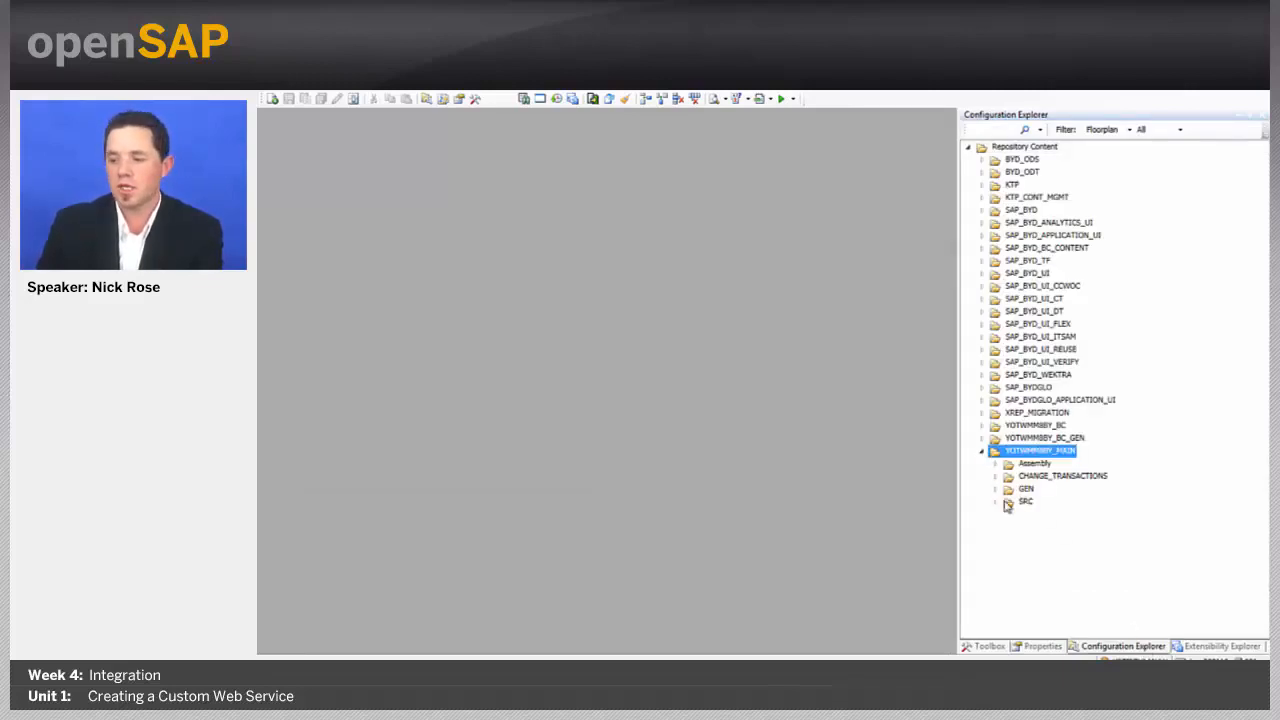
click(1008, 500)
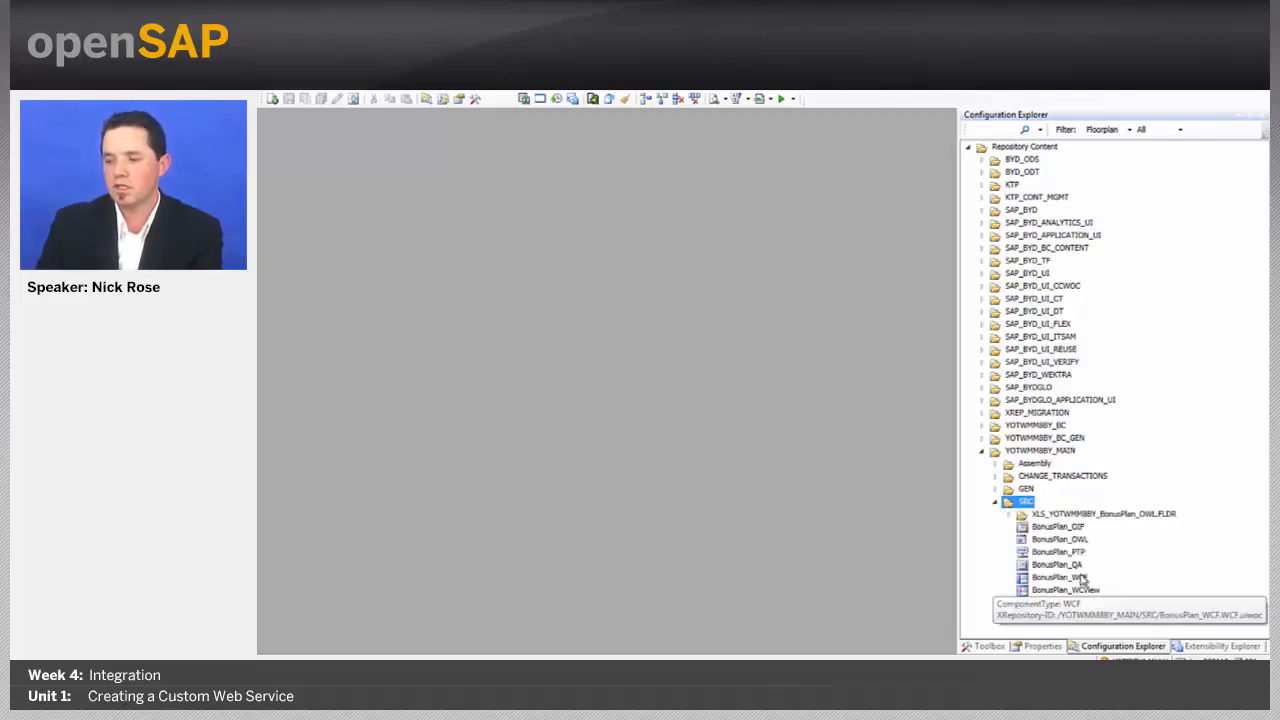
double_click(1066, 588)
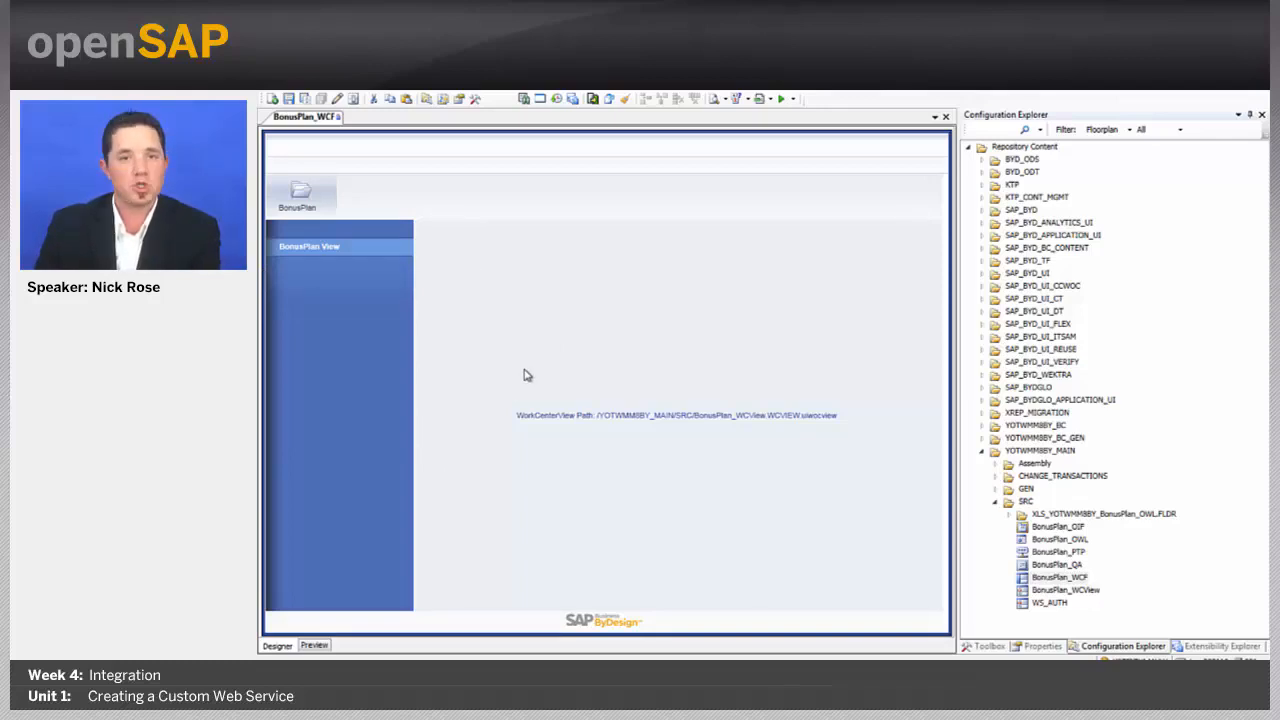
click(1040, 644)
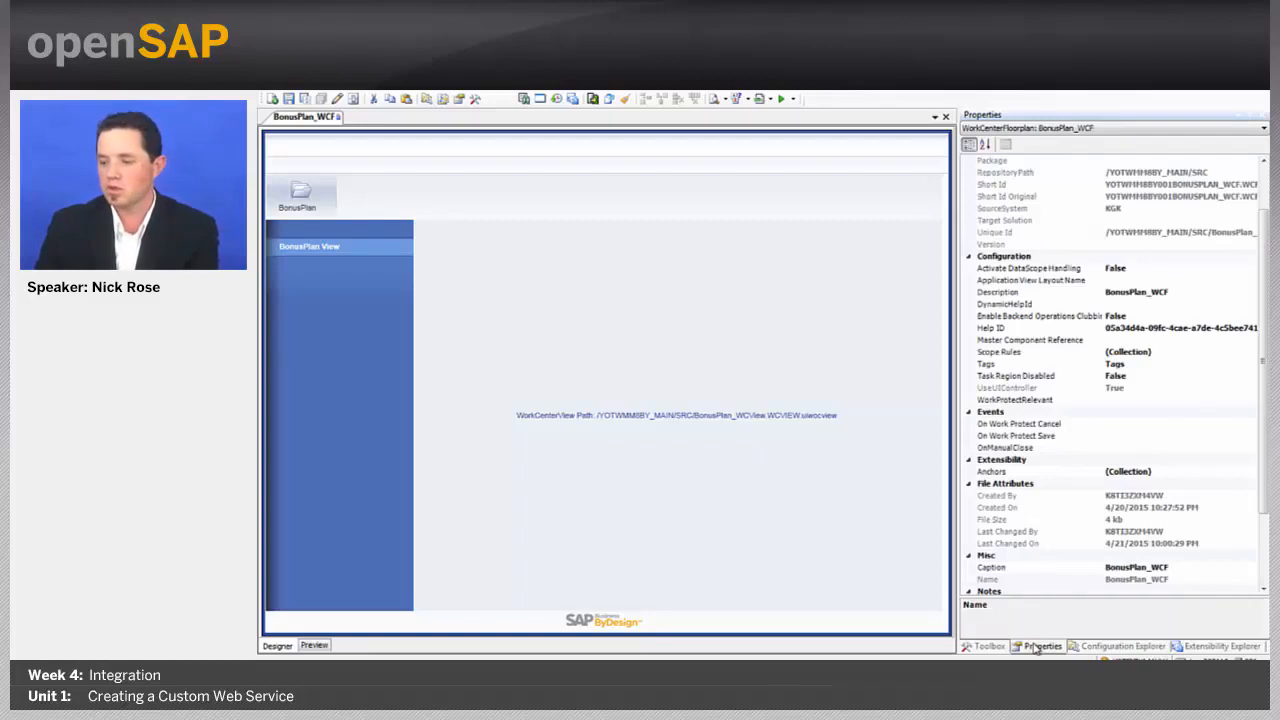
click(1120, 644)
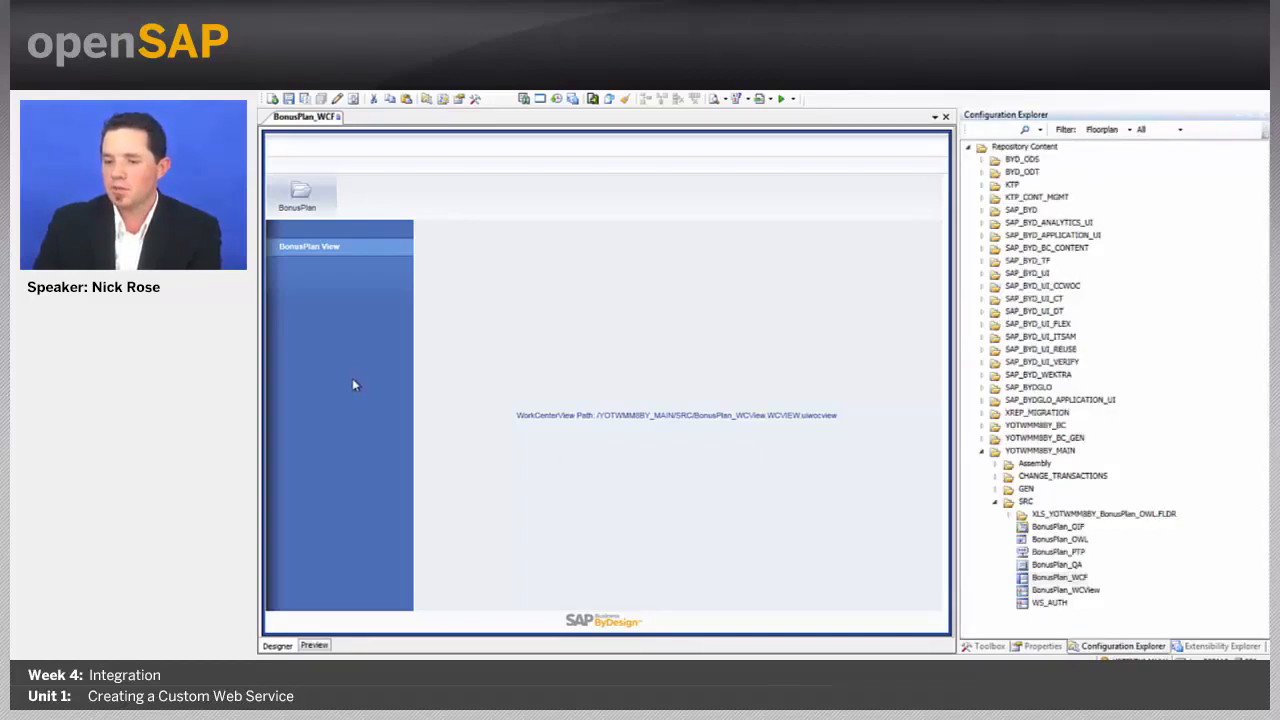
- Add WorkCenterView1 to BonusPlan_WCF via the ViewSwitches collection editor
click(1040, 644)
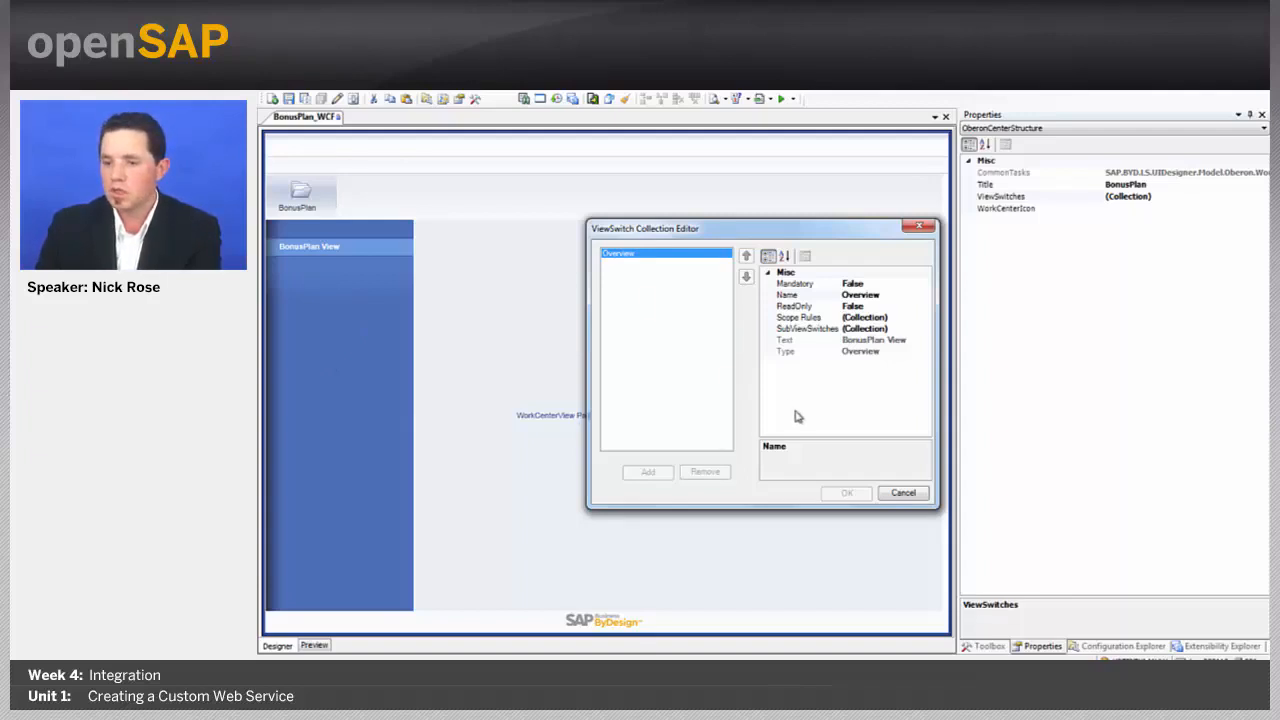
click(846, 492)
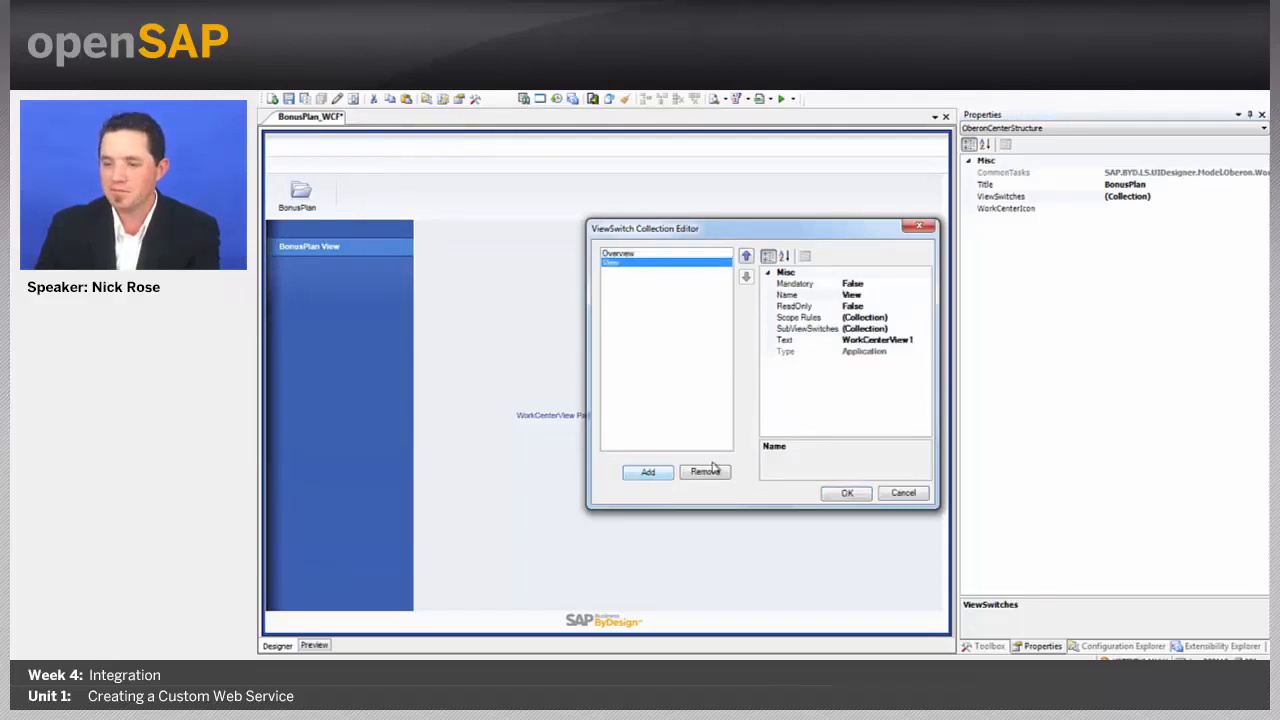
click(846, 492)
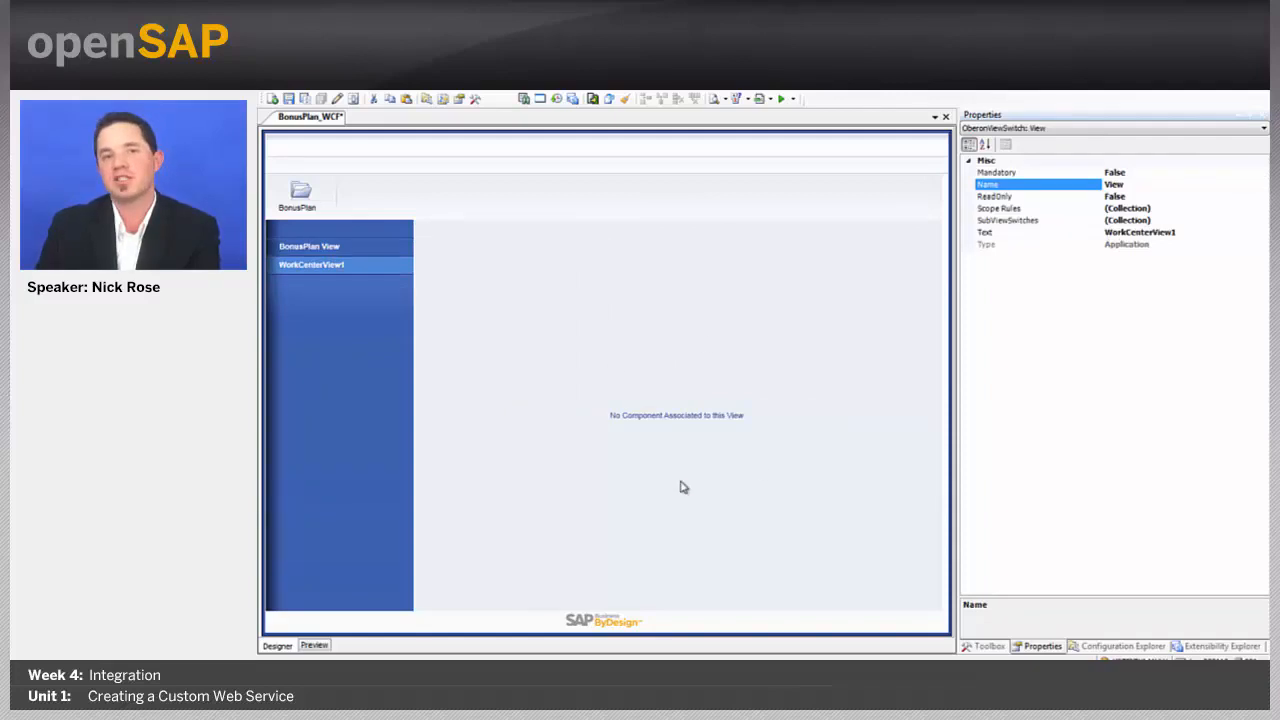
- Assign the WS_AUTH view to WorkCenterView1, accept the title override, and save the work center
click(1120, 644)
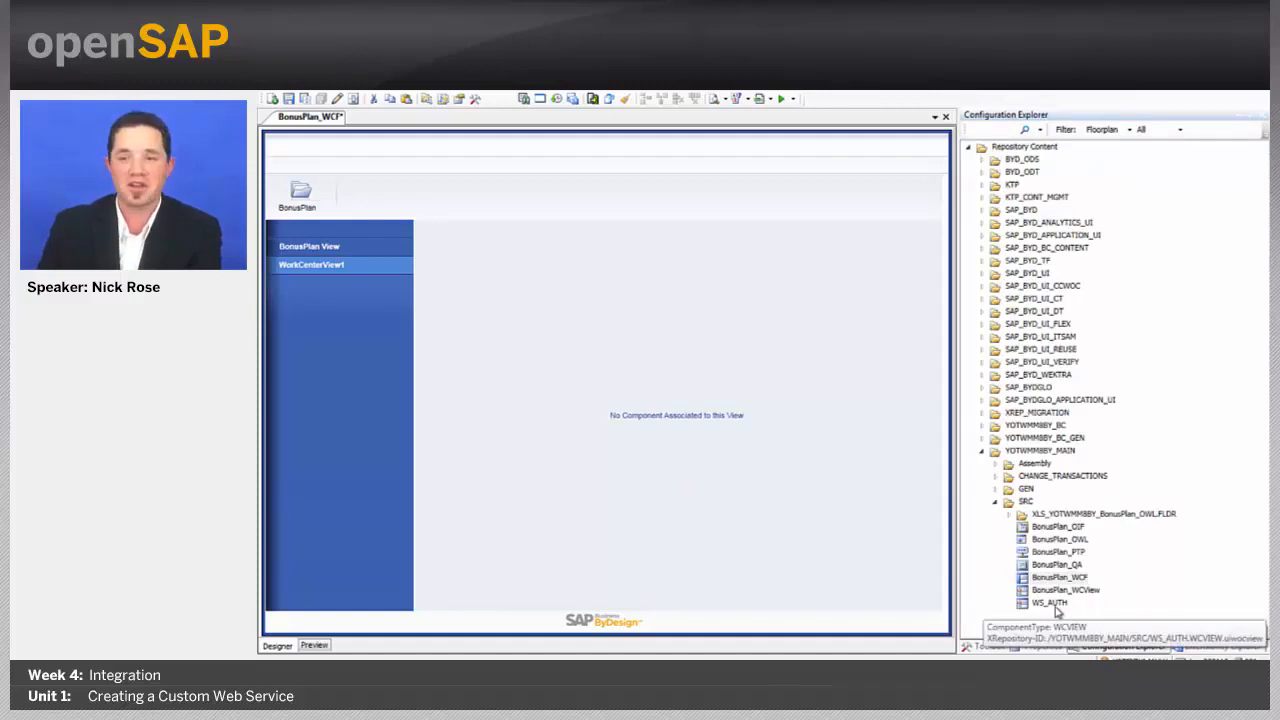
click(1048, 602)
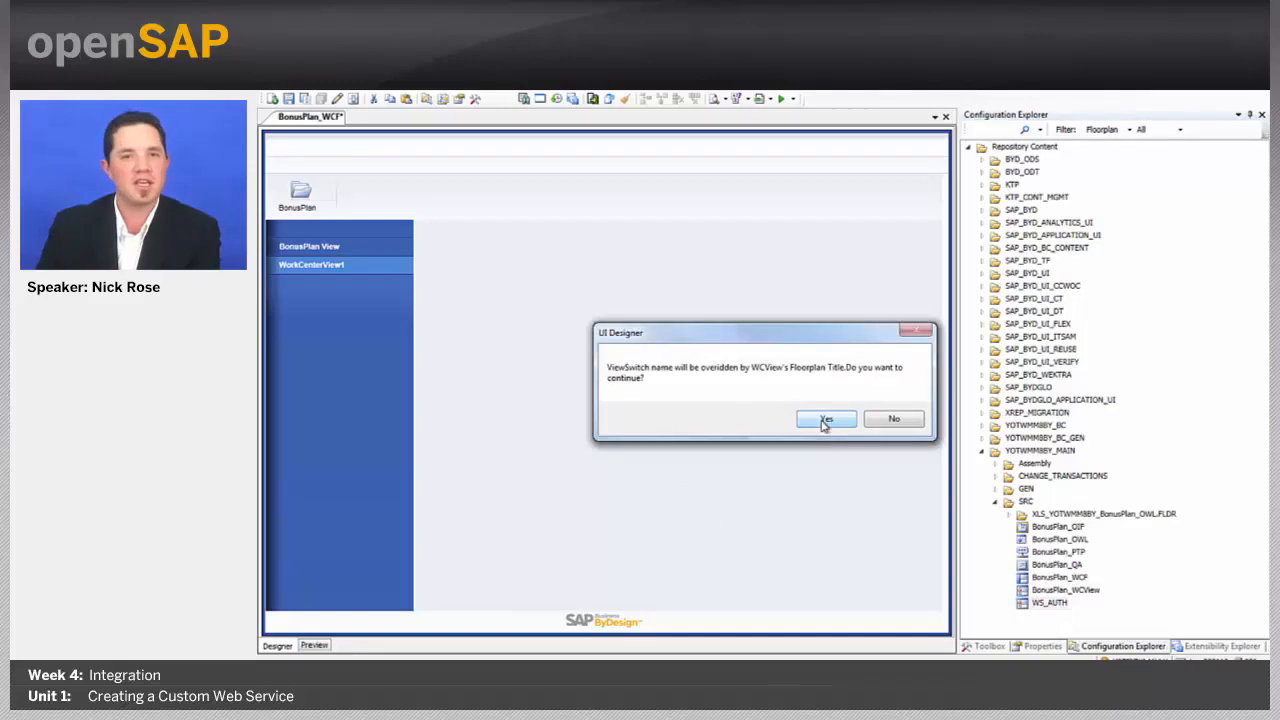
click(826, 418)
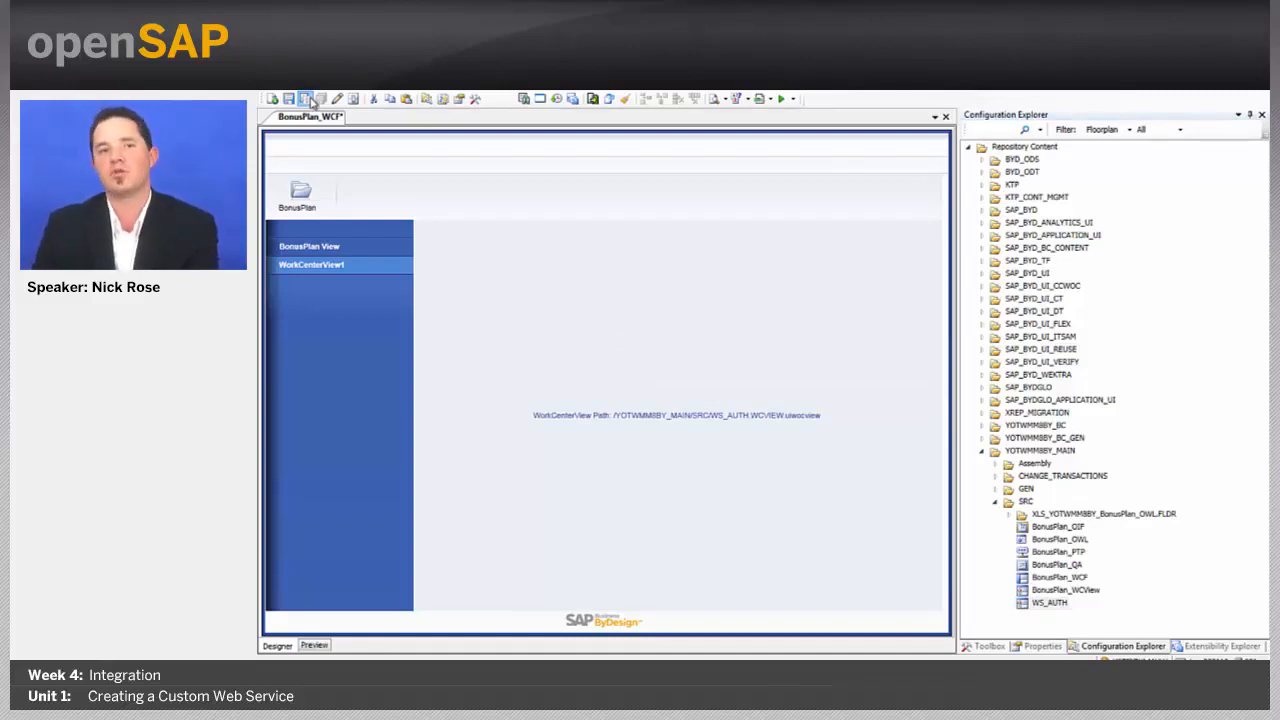
click(306, 98)
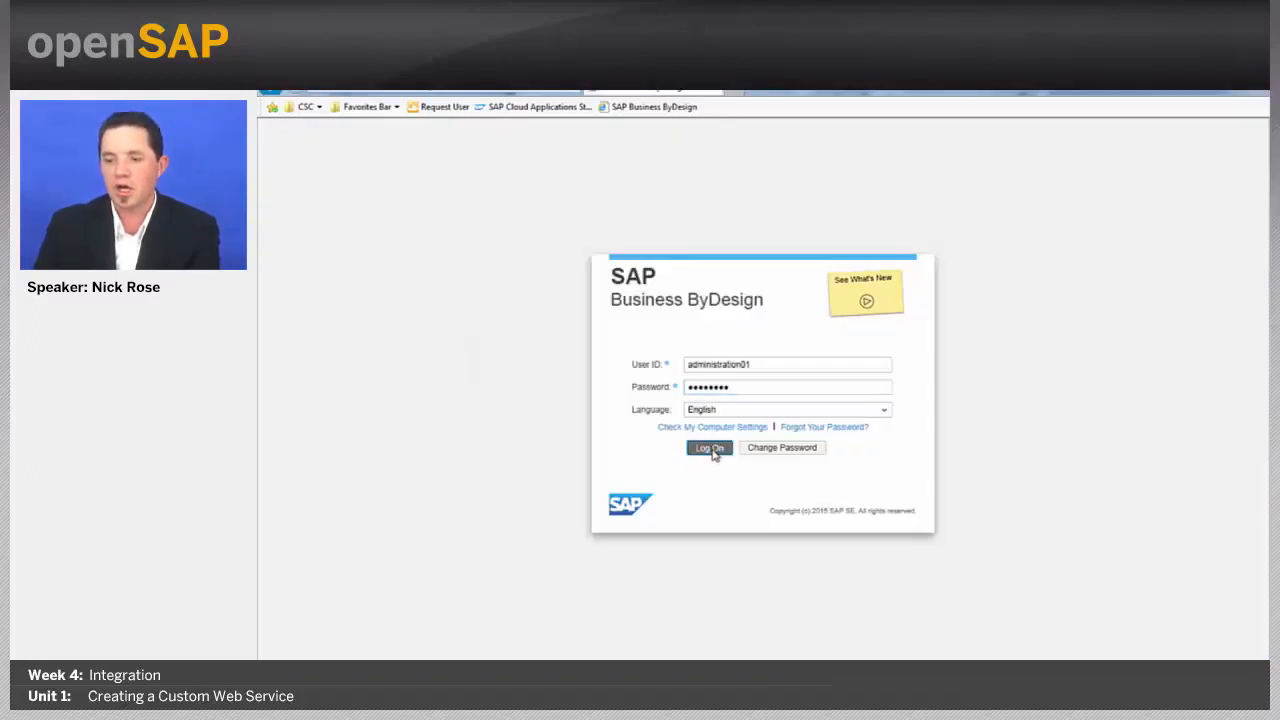
- Log on to Business ByDesign and go to Application and User Management > Business Users
click(708, 448)
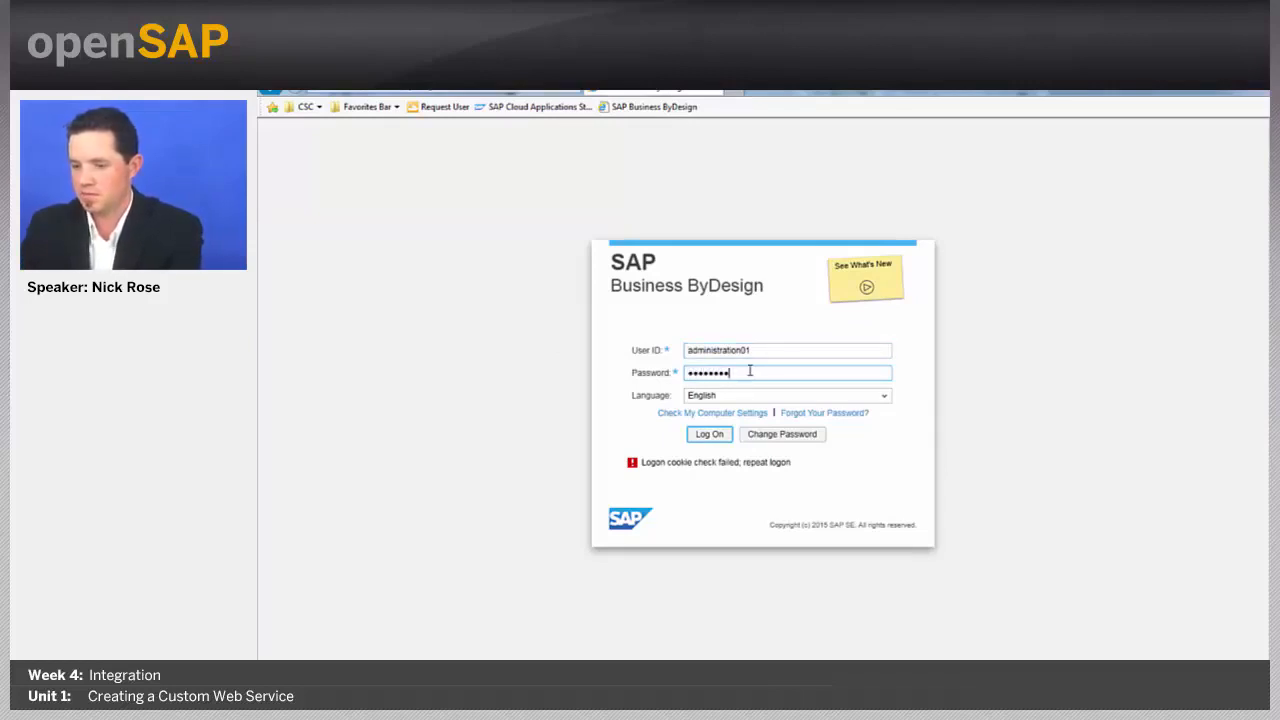
click(708, 432)
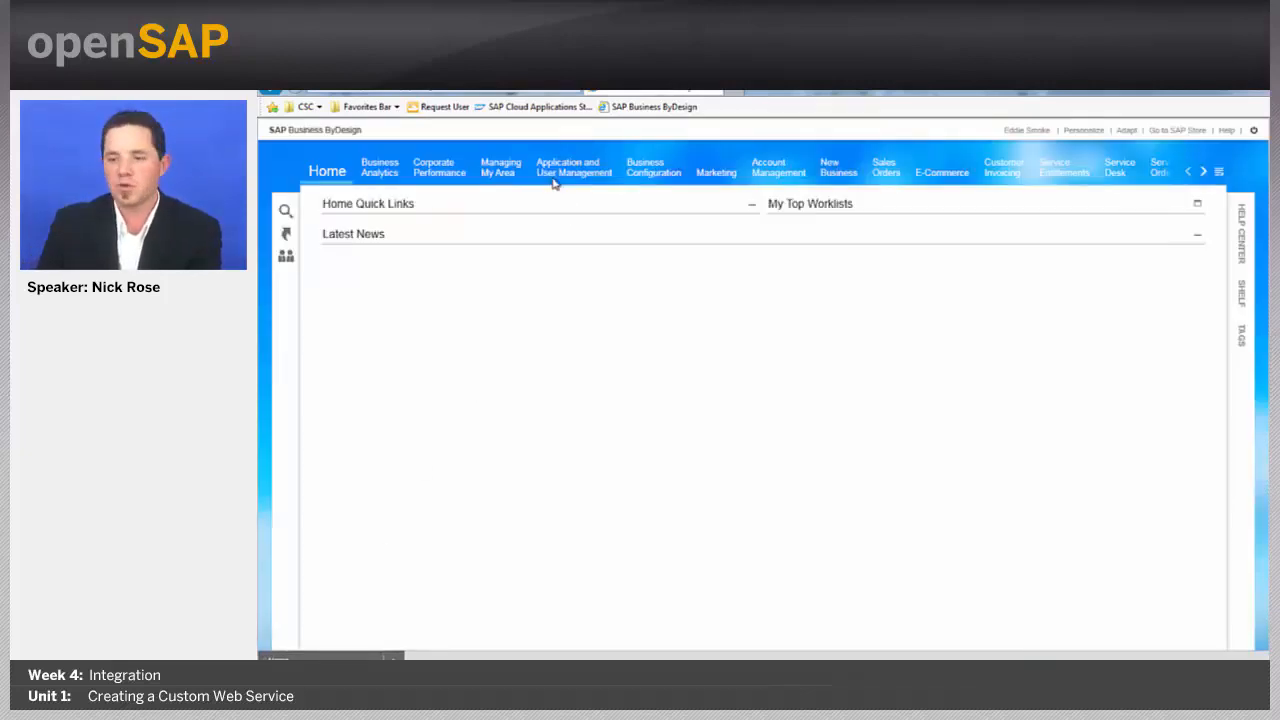
click(572, 166)
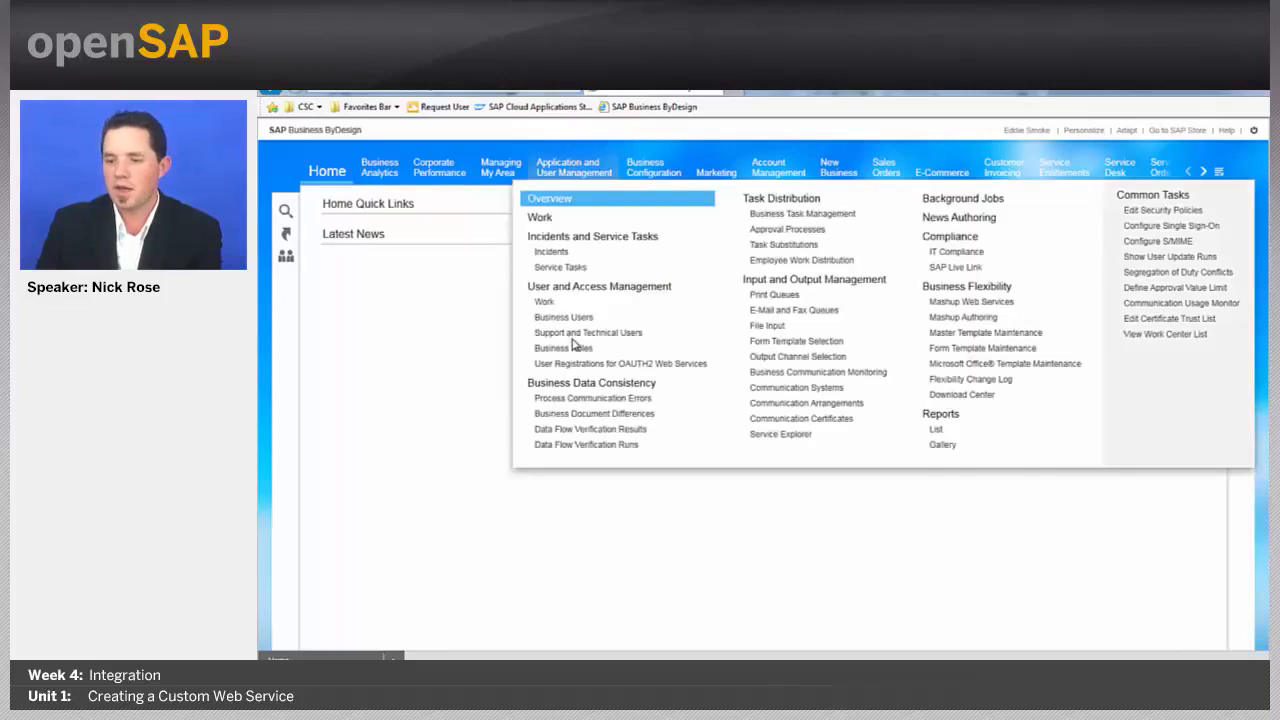
click(572, 168)
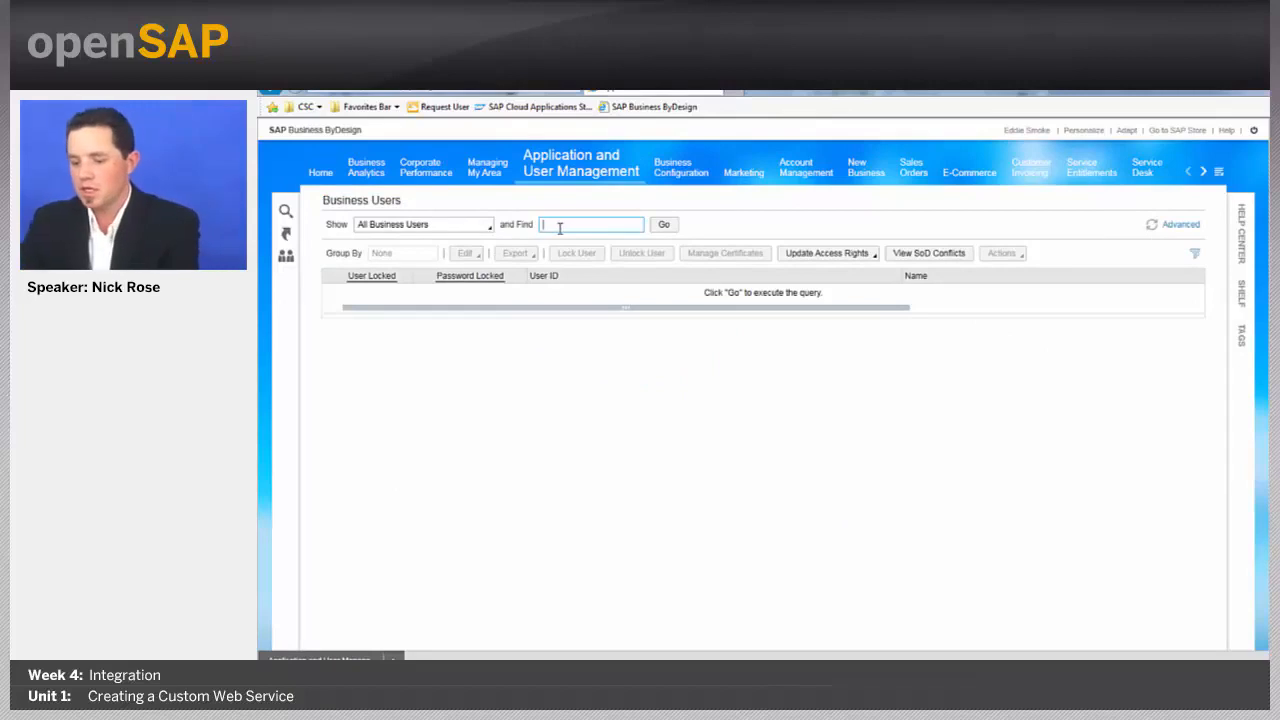
text(eddie)
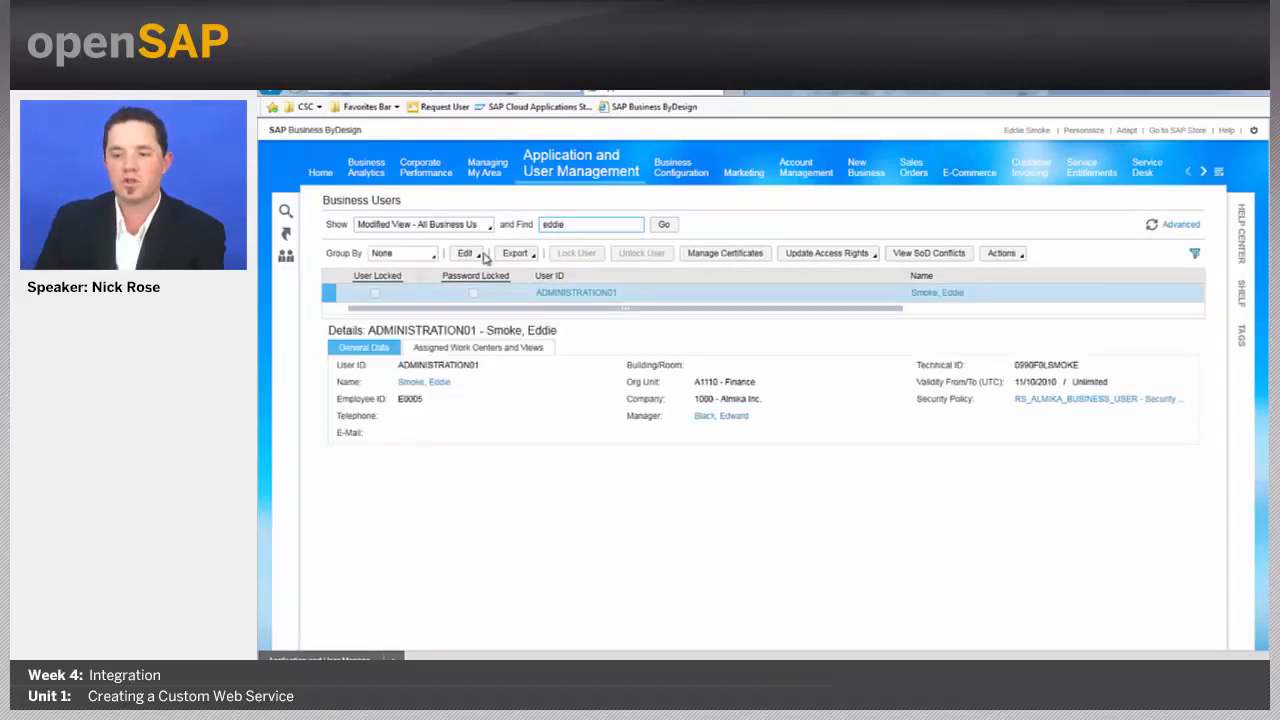
click(464, 252)
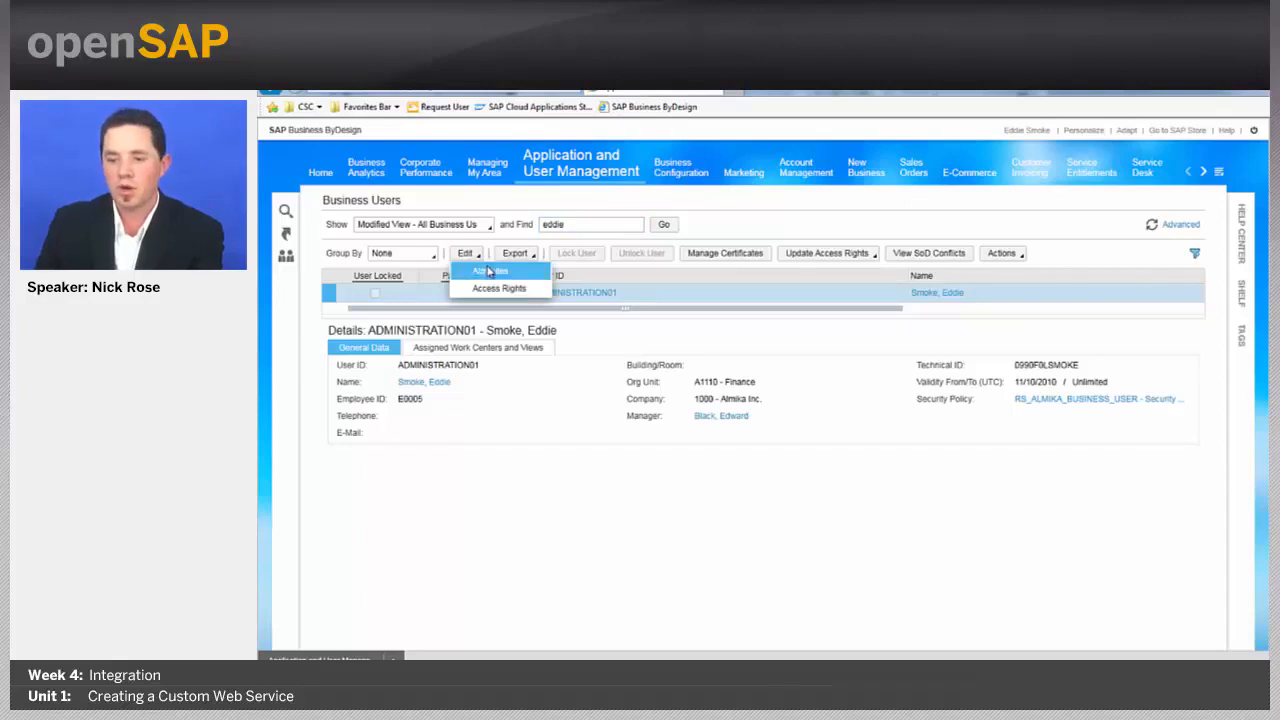
click(498, 288)
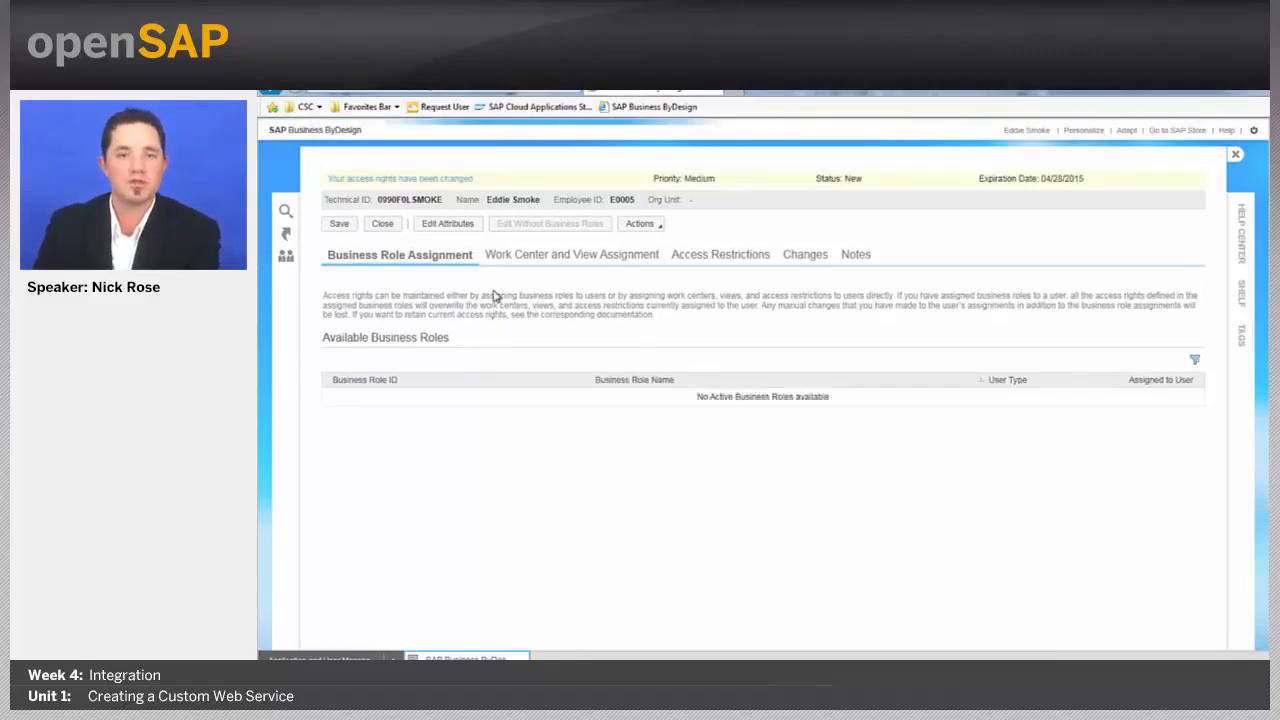
click(572, 254)
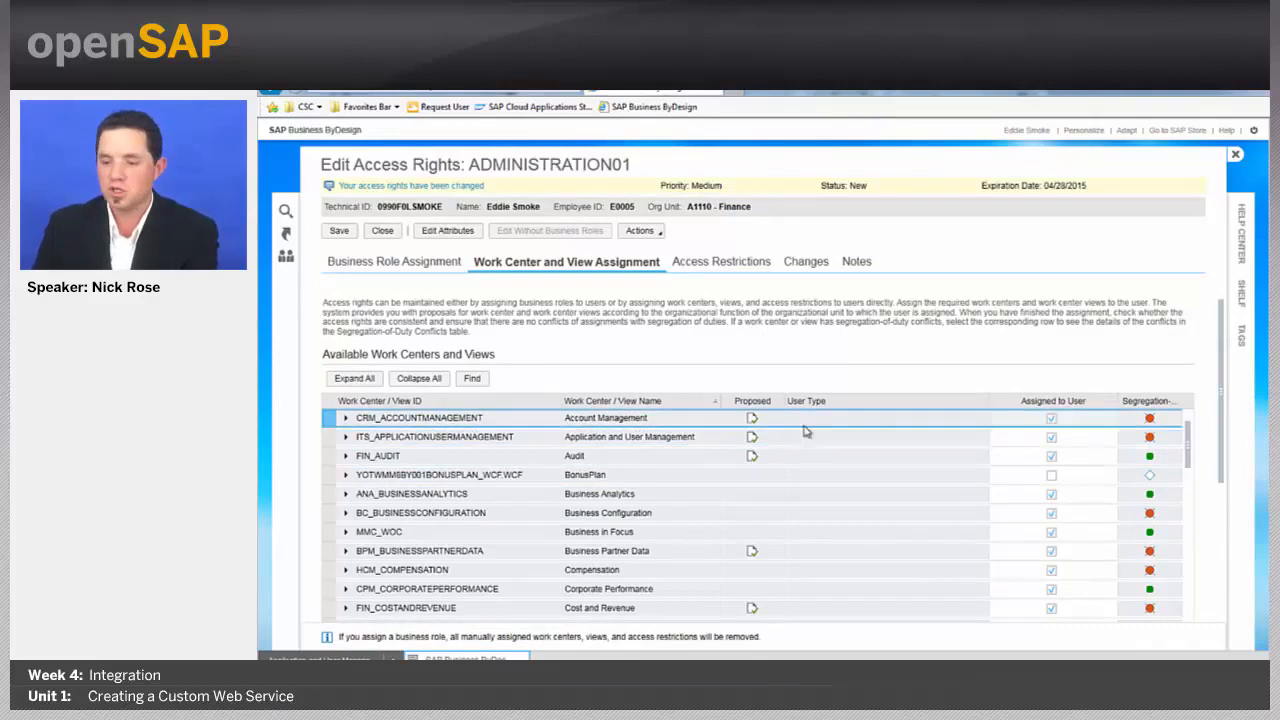
click(390, 476)
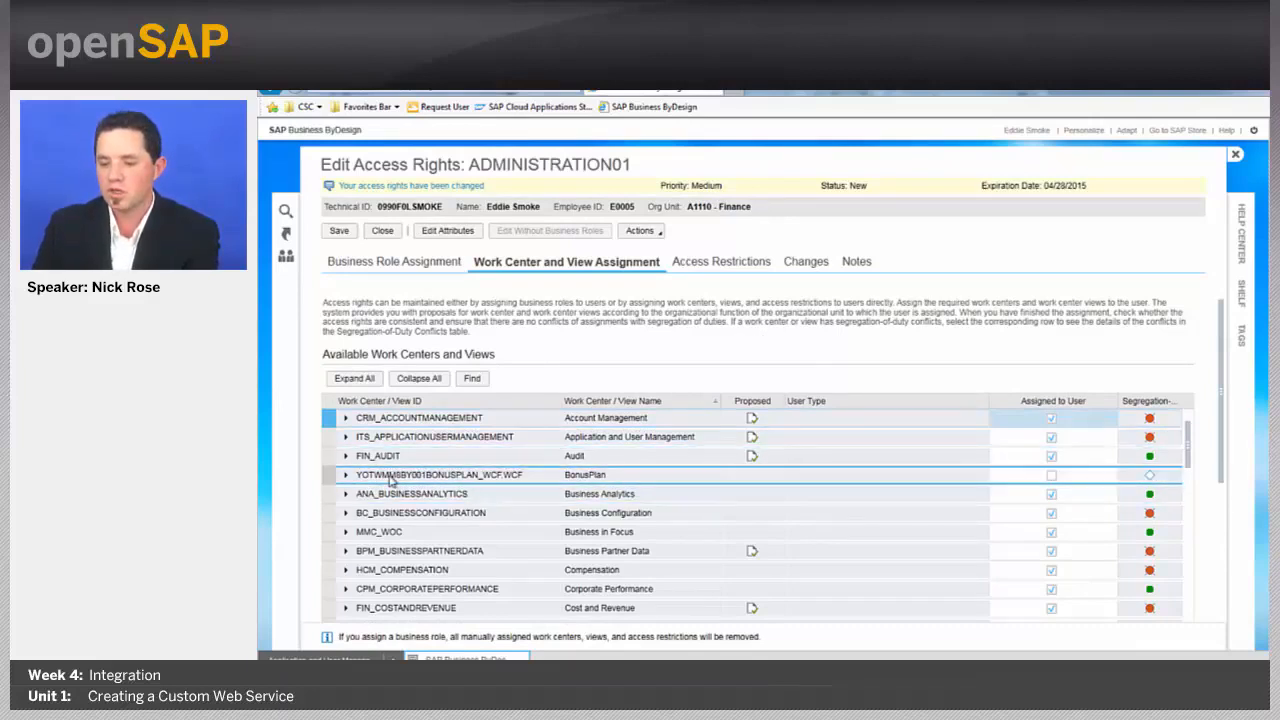
click(344, 474)
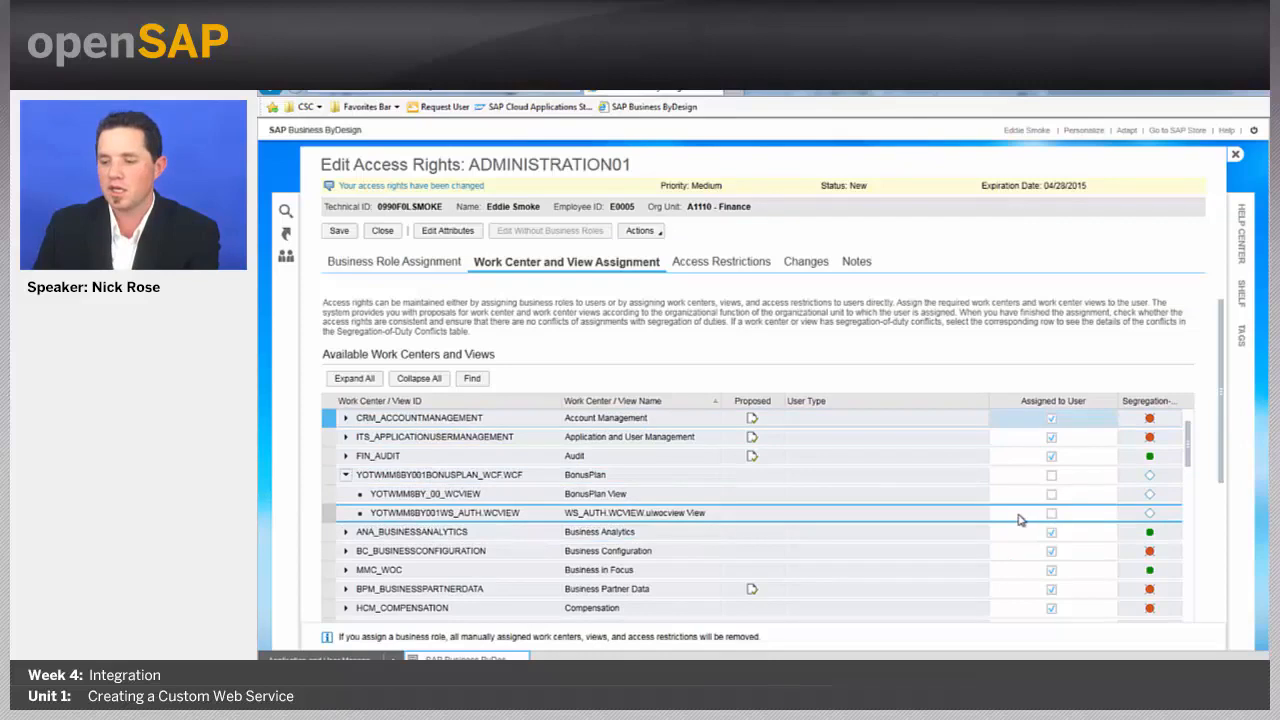
click(1052, 476)
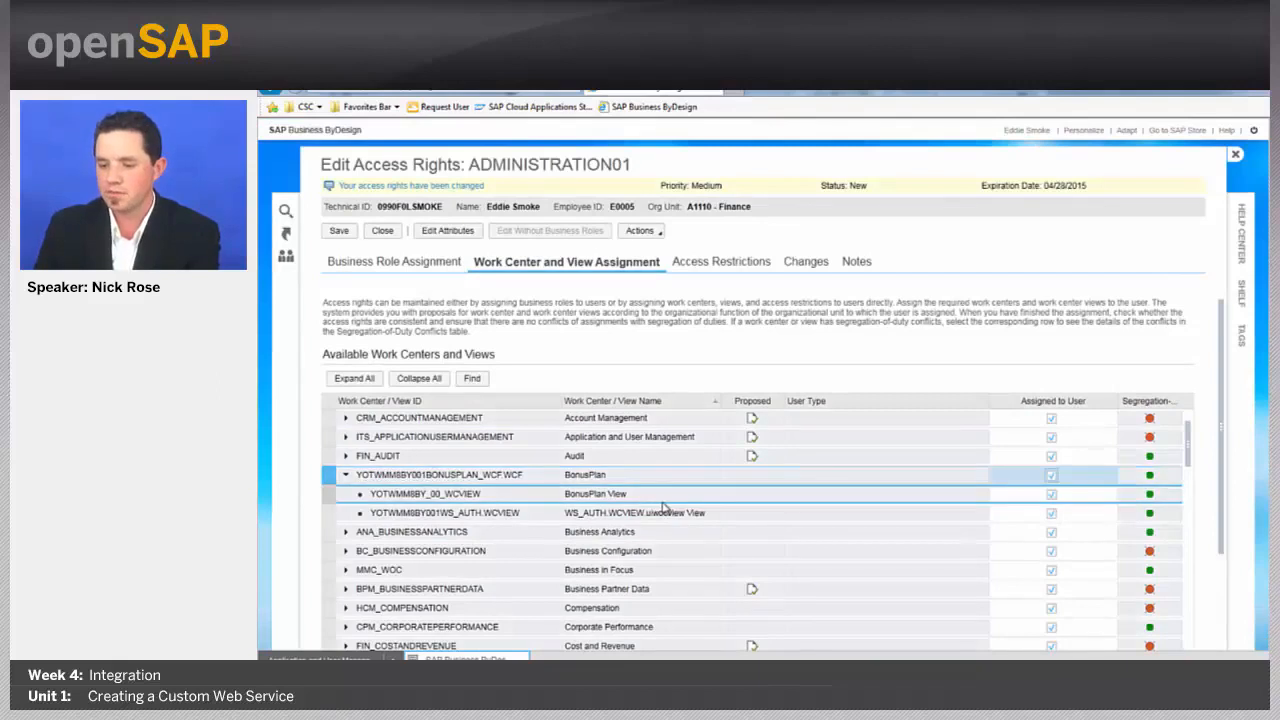
click(340, 232)
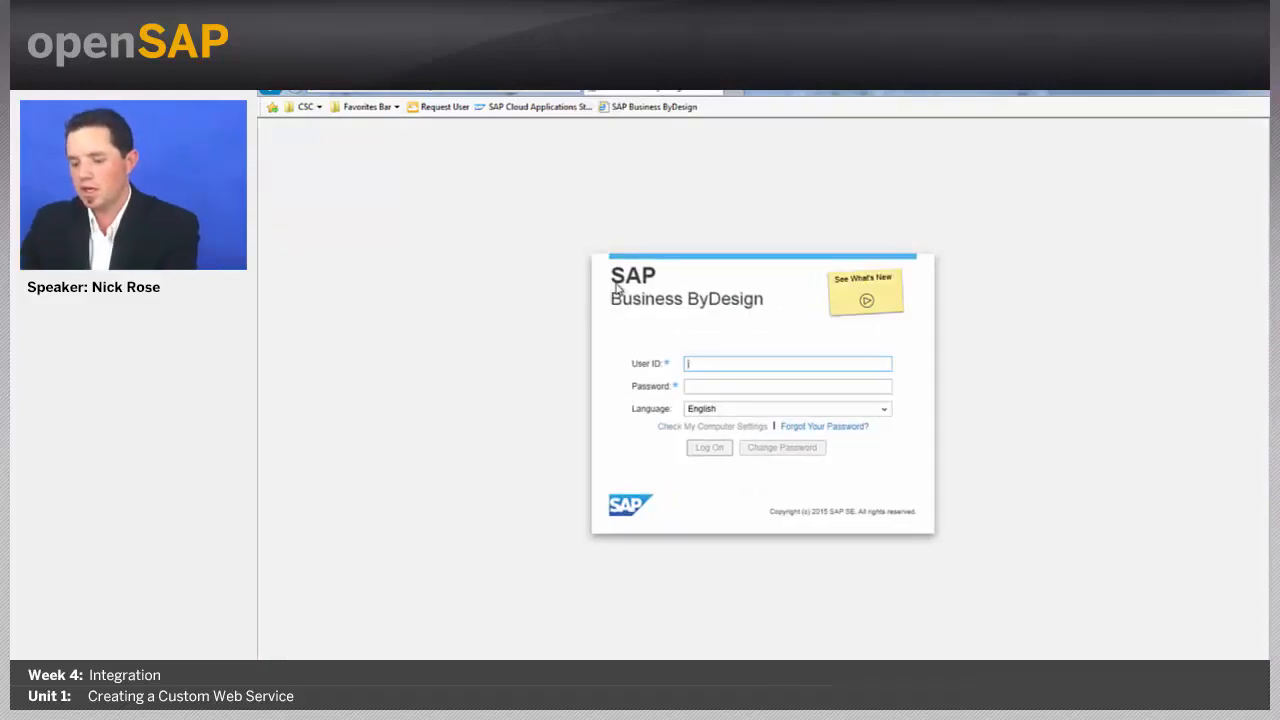
- Log on as administrator, open the BonusPlan work center showing PLANKATE, then return to the Studio
text(administrat)
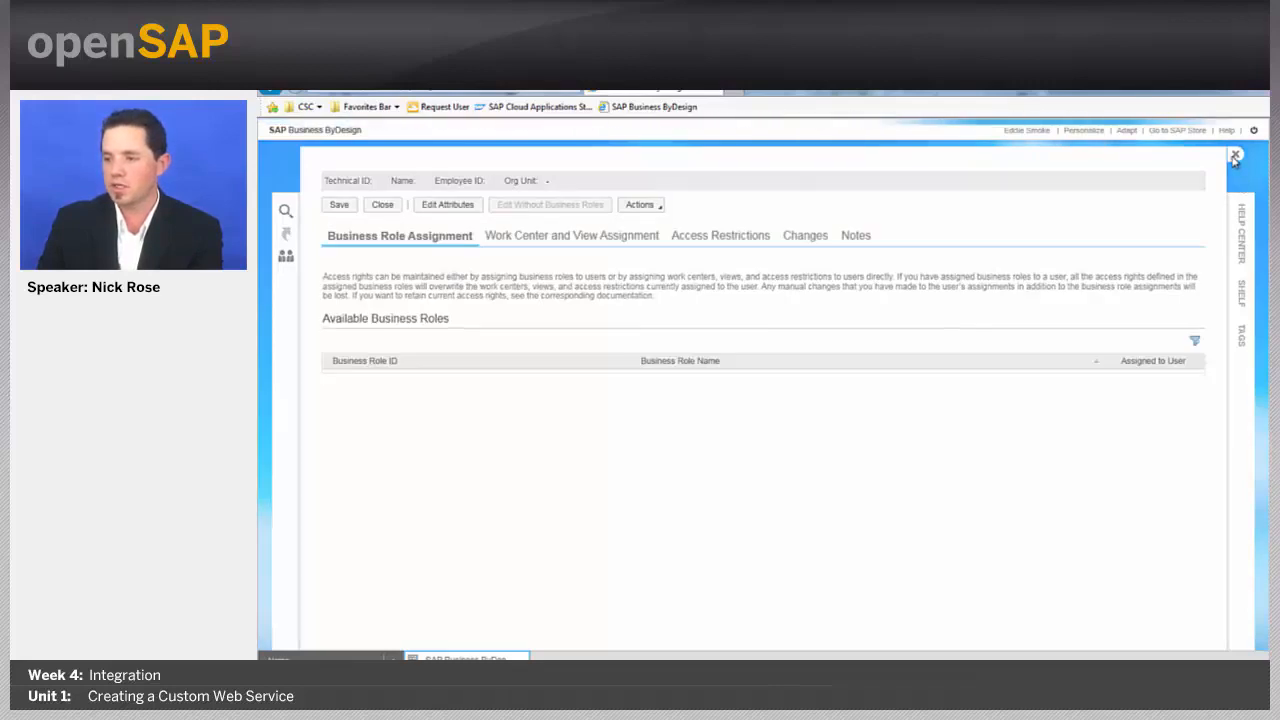
click(1234, 156)
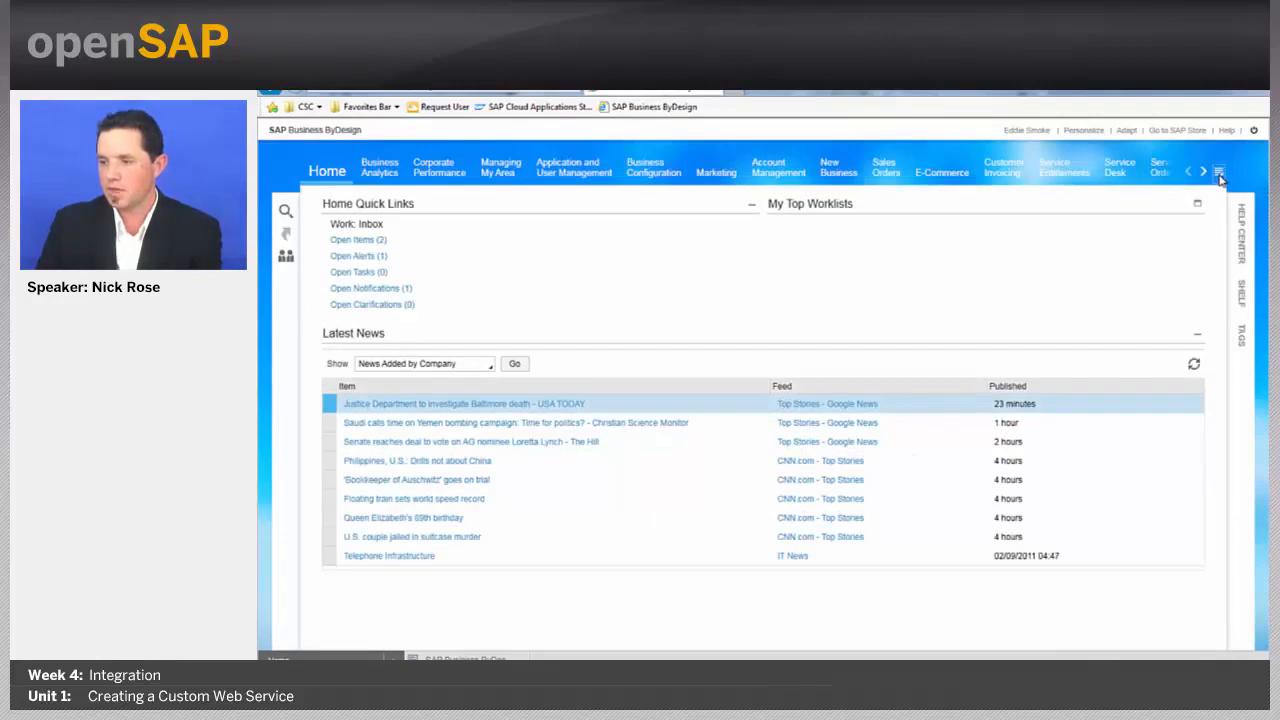
click(1218, 172)
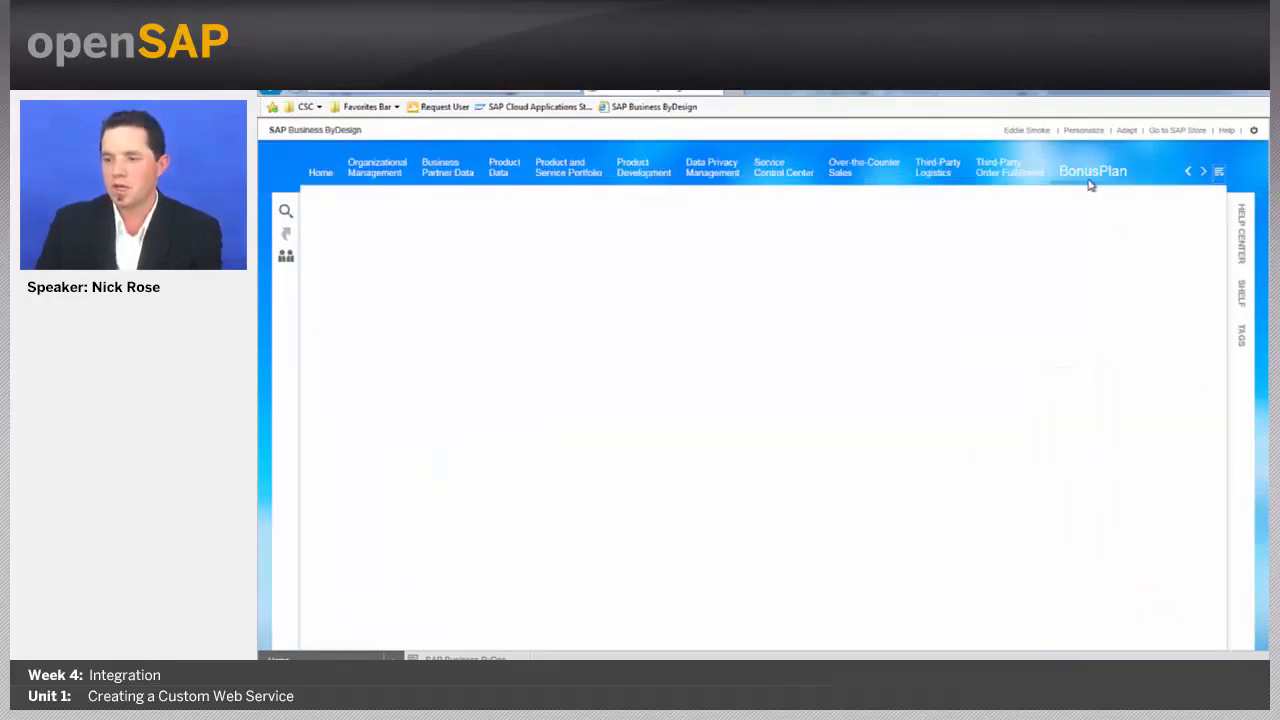
click(1092, 170)
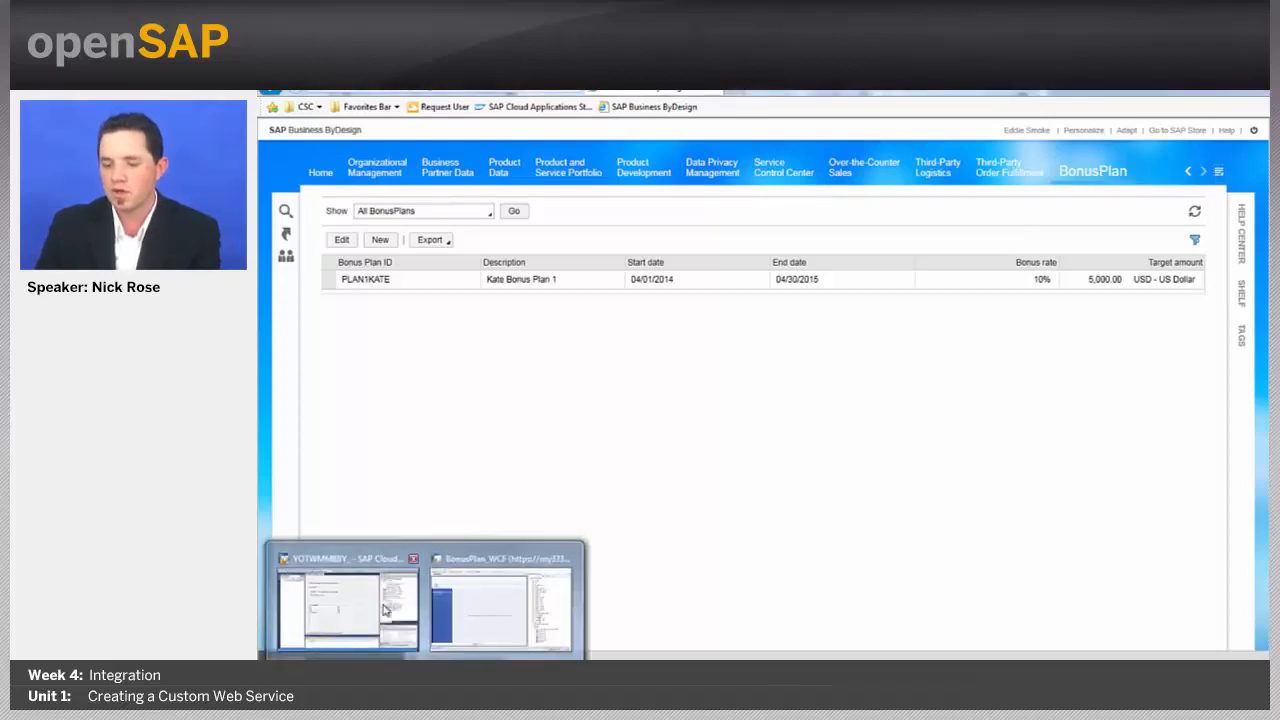
click(500, 608)
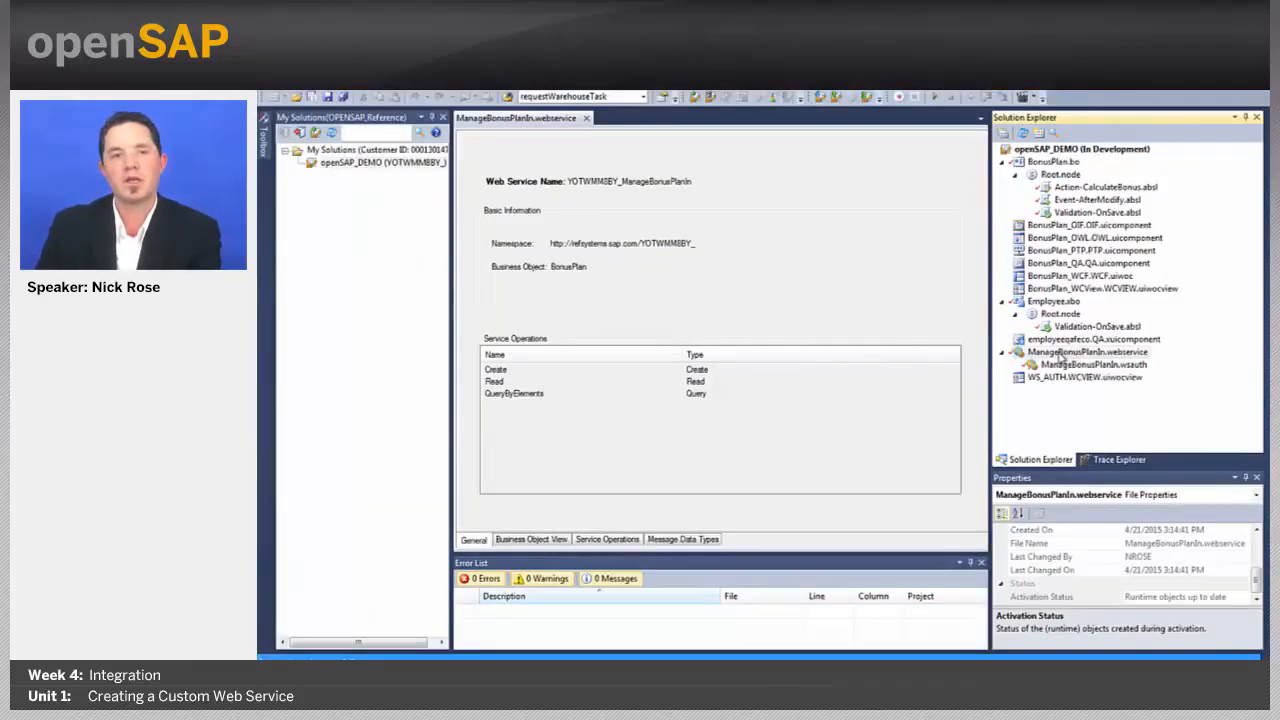
right_click(1088, 352)
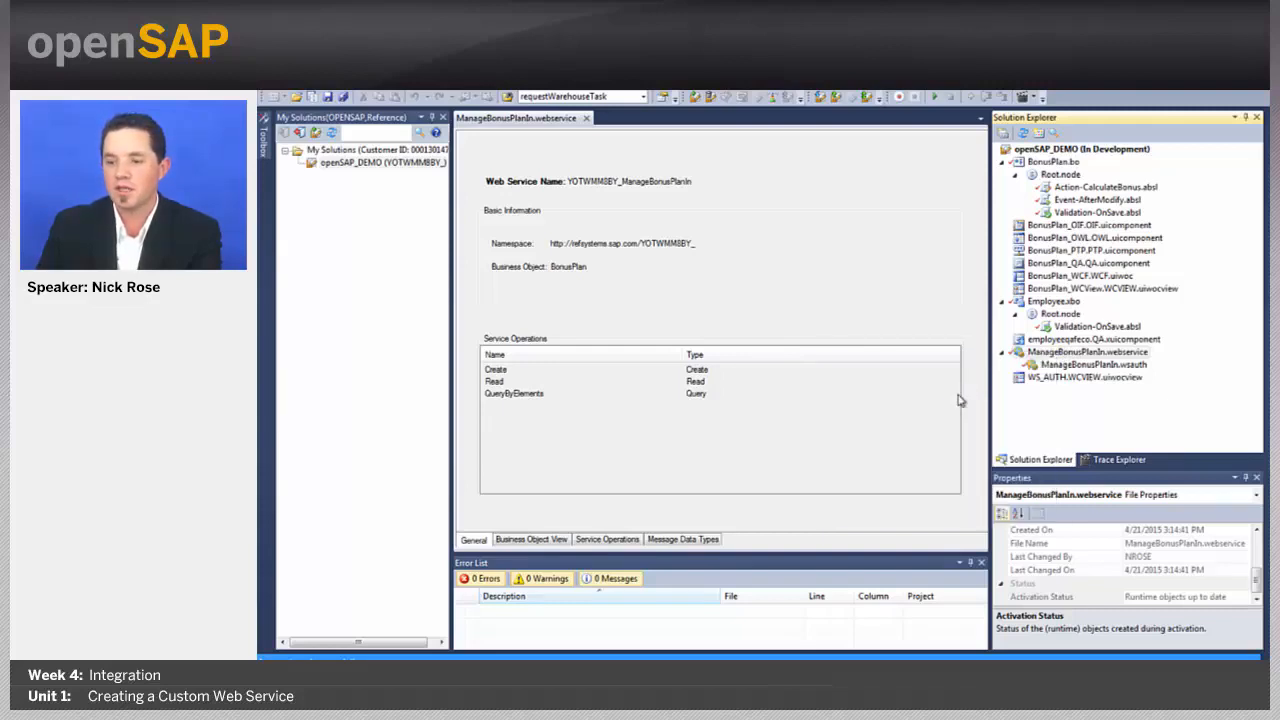
mouse_move(780, 450)
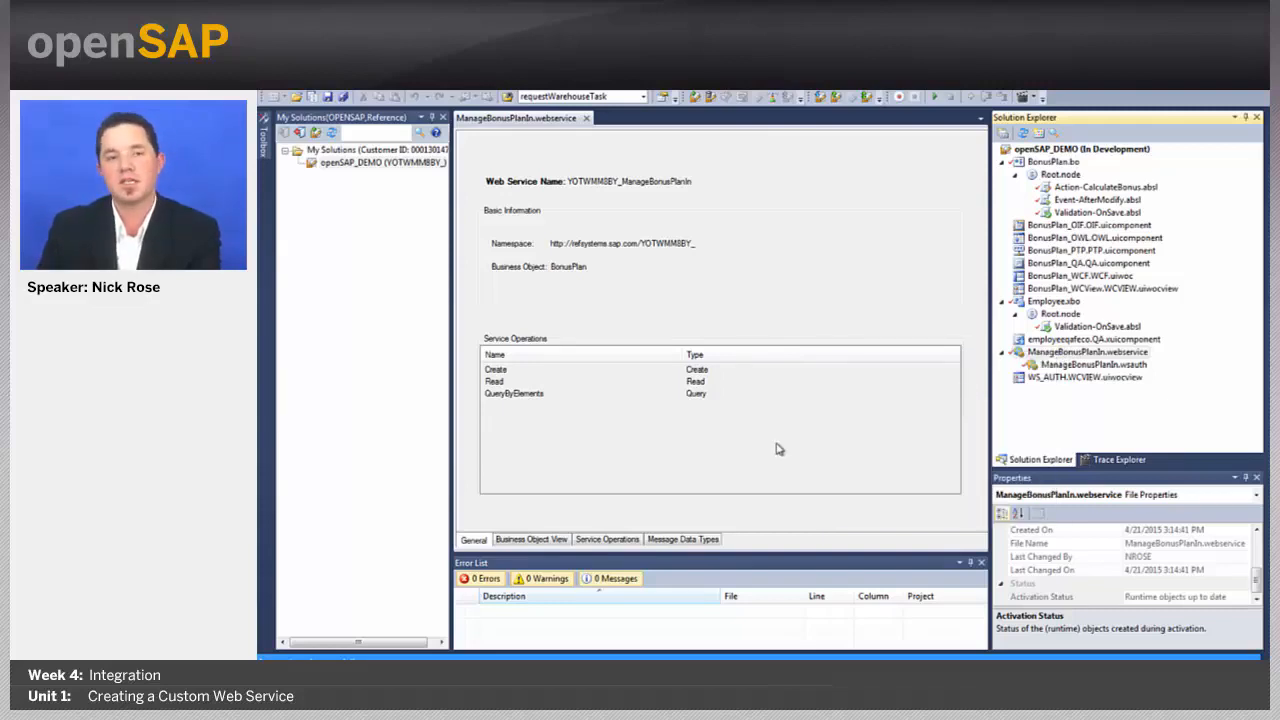
mouse_move(656, 396)
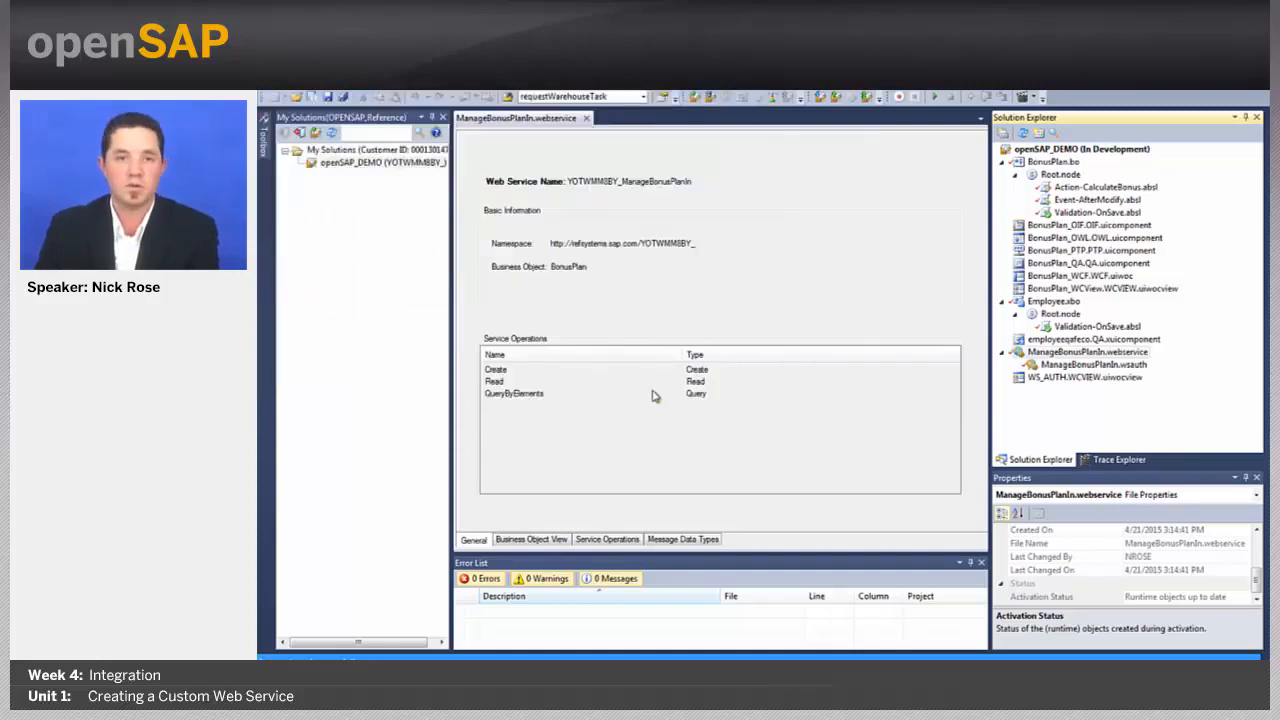
mouse_move(724, 332)
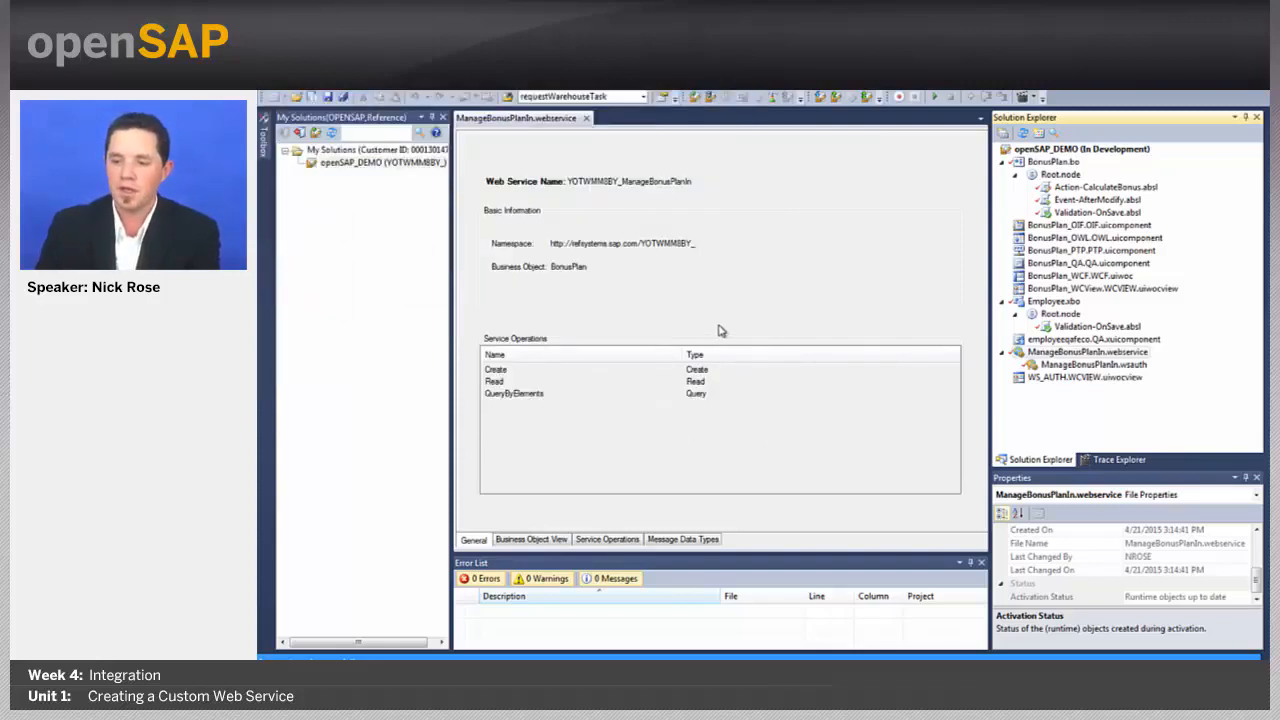